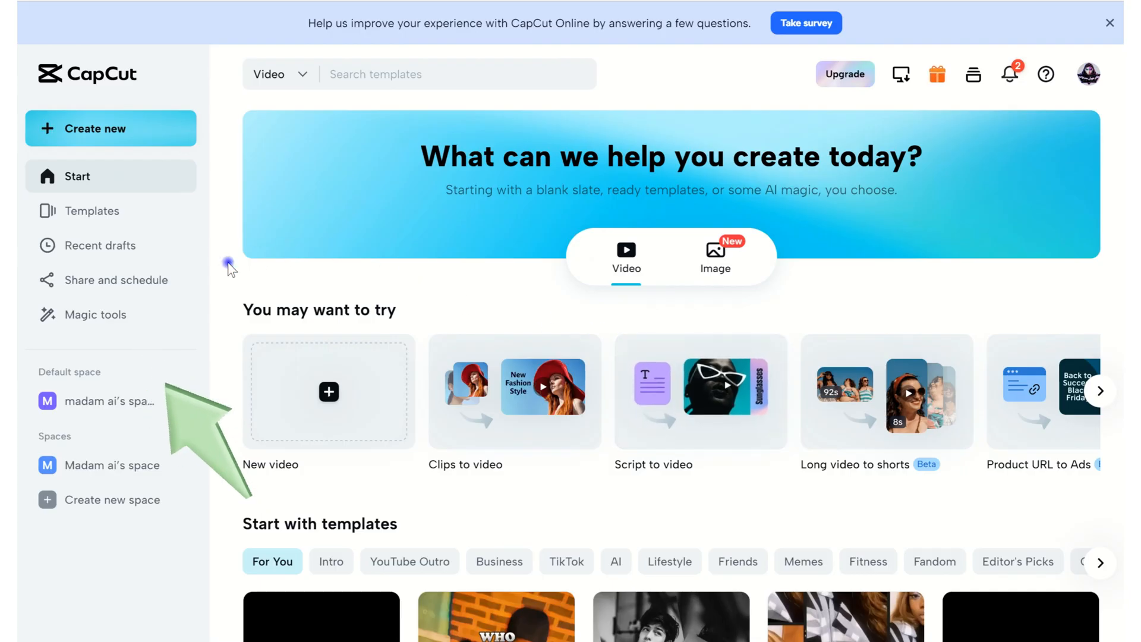
{"action": "mouse_move", "coordinate": [98, 314]}
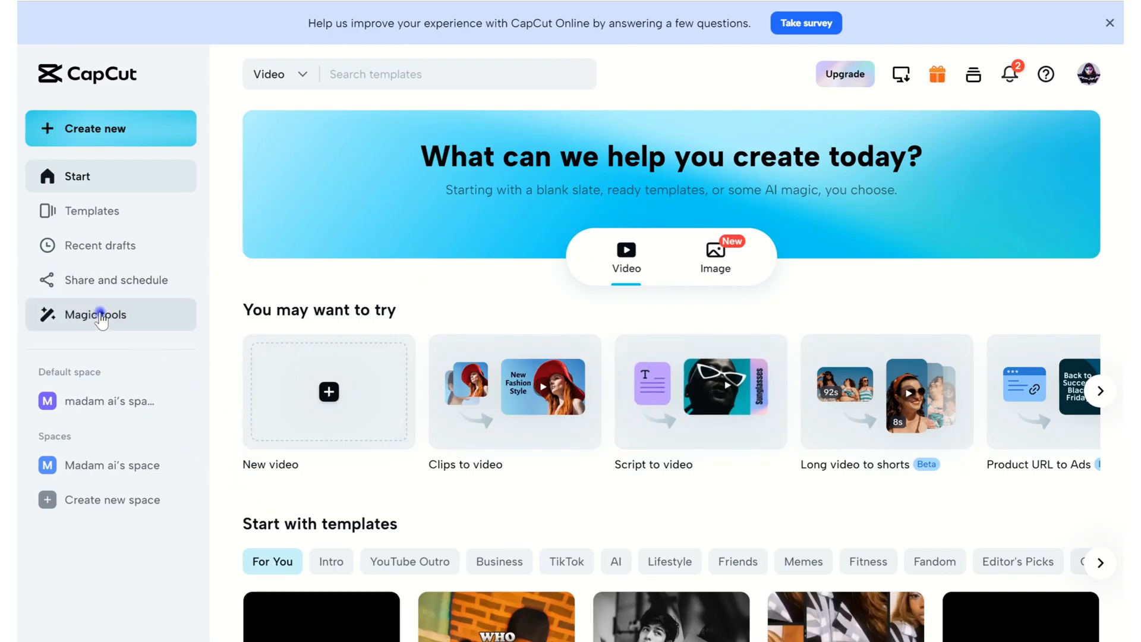
Step: Open Magic tools from the sidebar and filter to the For business tools
{"action": "left_click", "coordinate": [93, 314]}
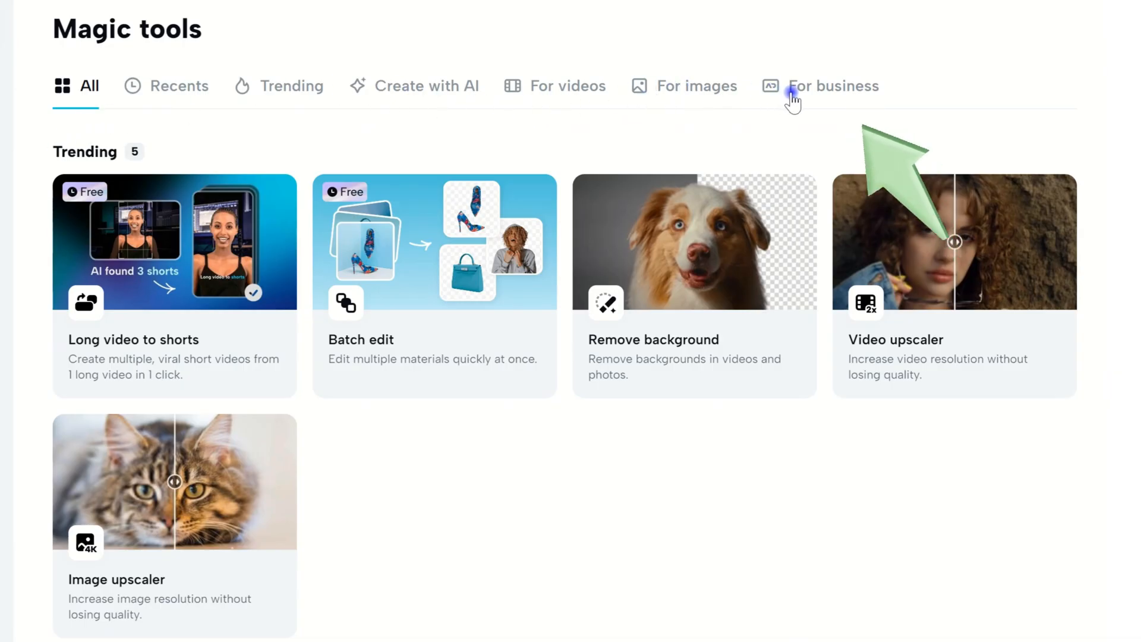
{"action": "left_click", "coordinate": [835, 86]}
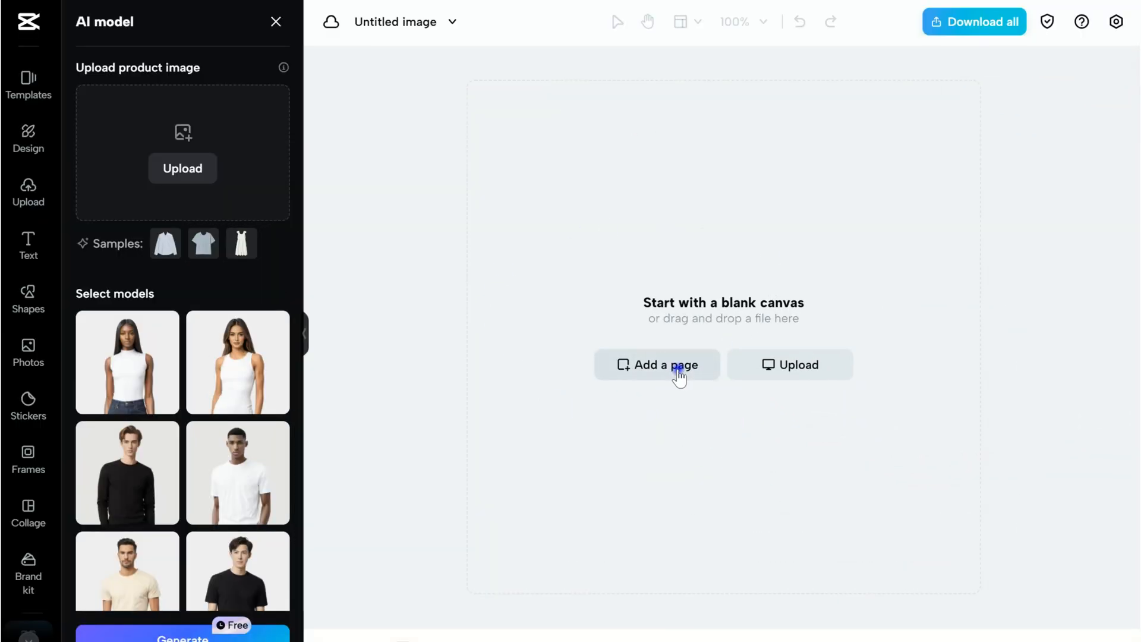
Step: Add a blank YouTube thumbnail (1280 × 720) page to the AI model canvas
{"action": "left_click", "coordinate": [657, 364]}
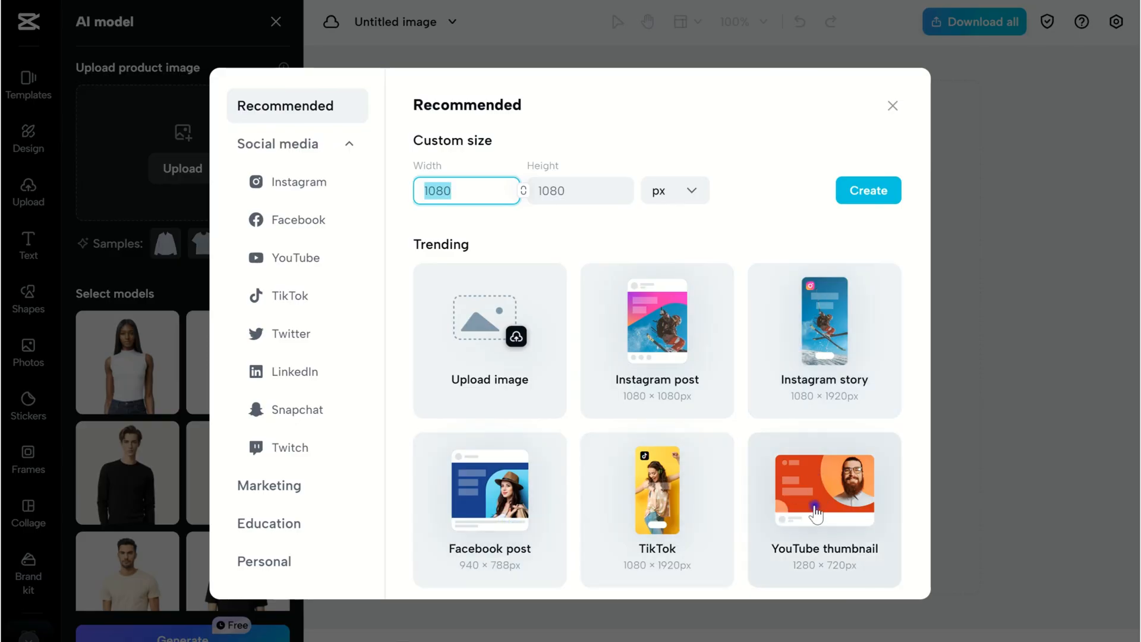
{"action": "left_click", "coordinate": [824, 487]}
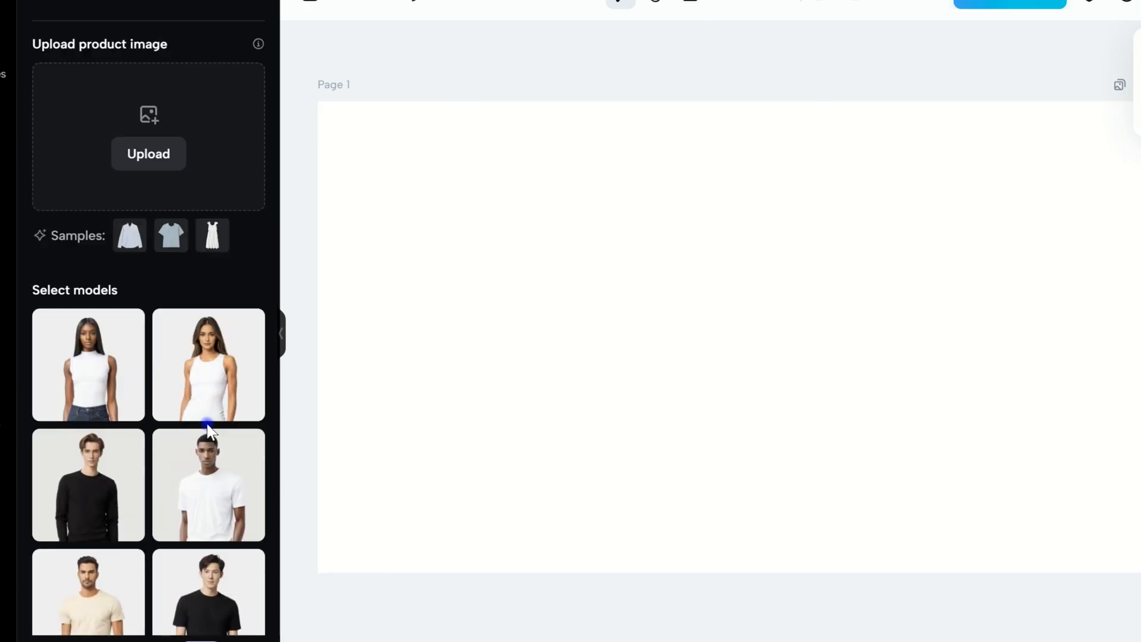
Step: Pick the long-haired second female model and the sample white dress as the product
{"action": "scroll", "scroll_direction": "down", "scroll_amount": 3}
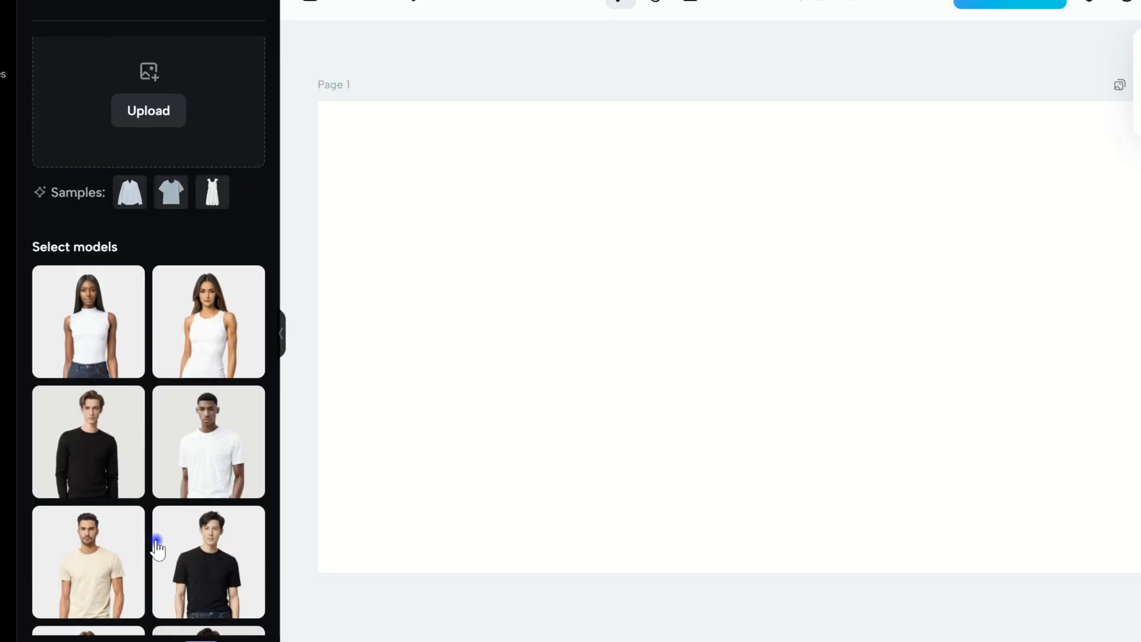
{"action": "left_click", "coordinate": [208, 321]}
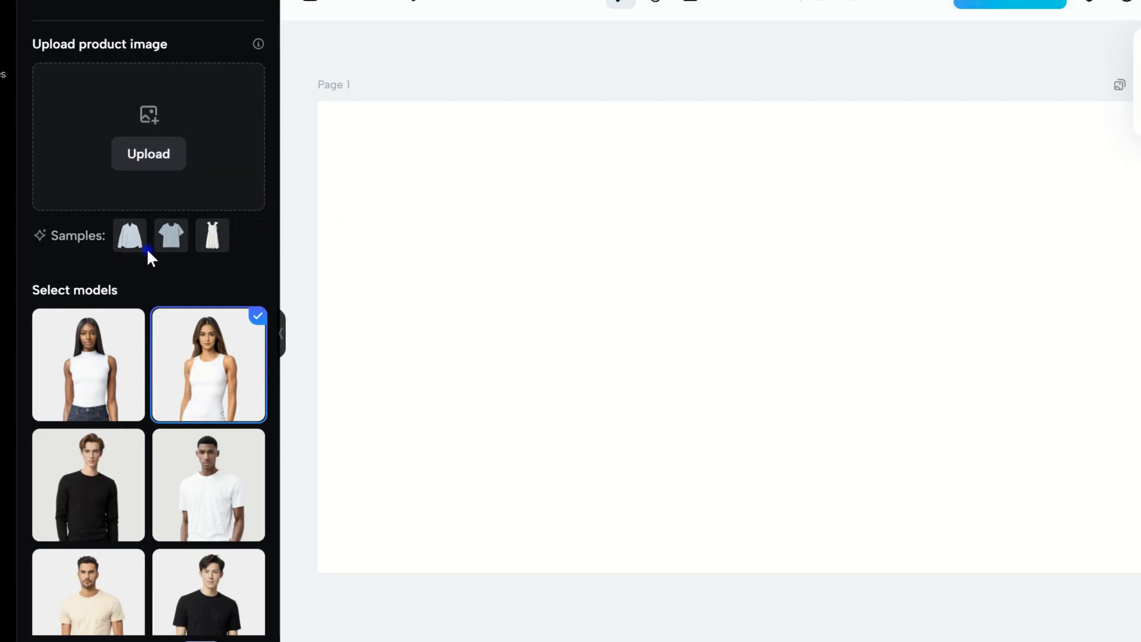
{"action": "mouse_move", "coordinate": [212, 235]}
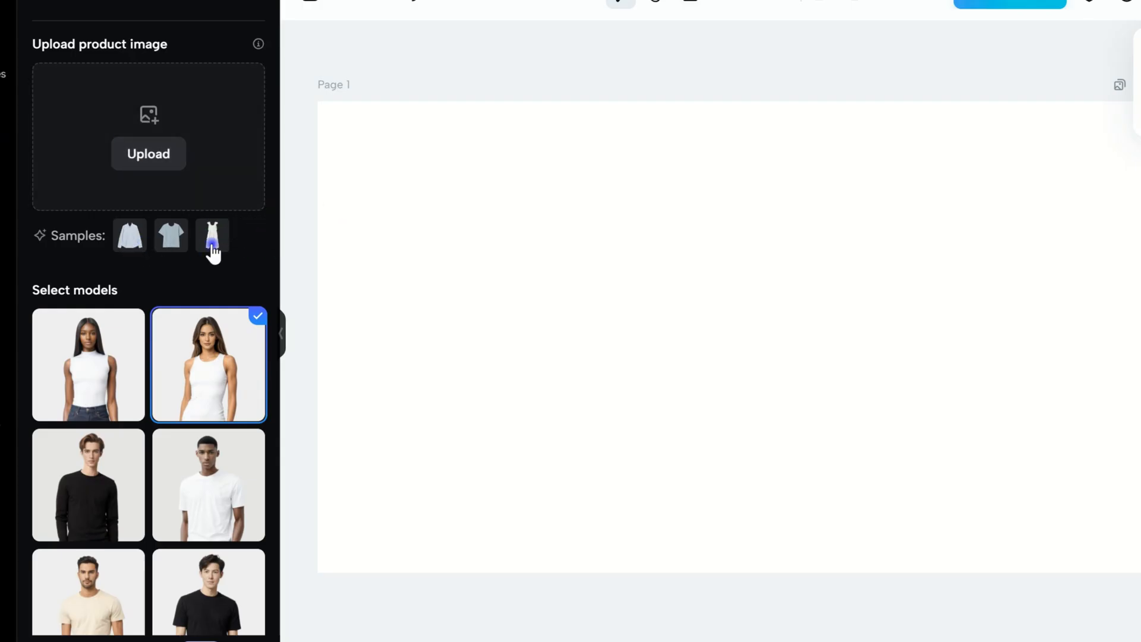
{"action": "left_click", "coordinate": [212, 235]}
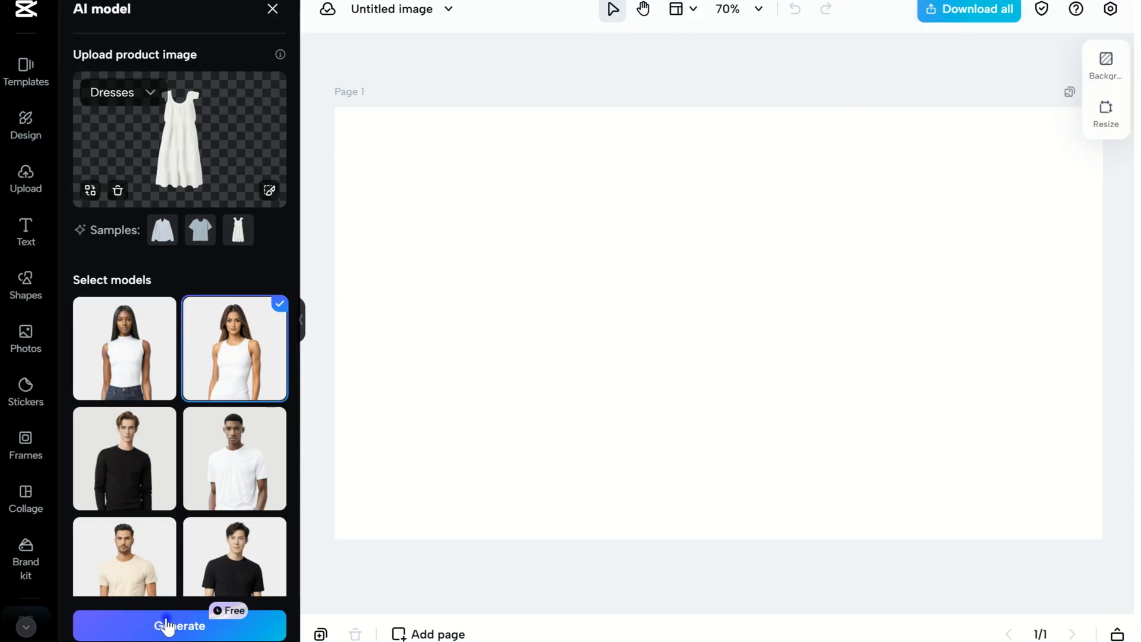
Step: Generate the white-dress shot, add it to the page, and resize the blue-top photo to match
{"action": "left_click", "coordinate": [179, 626]}
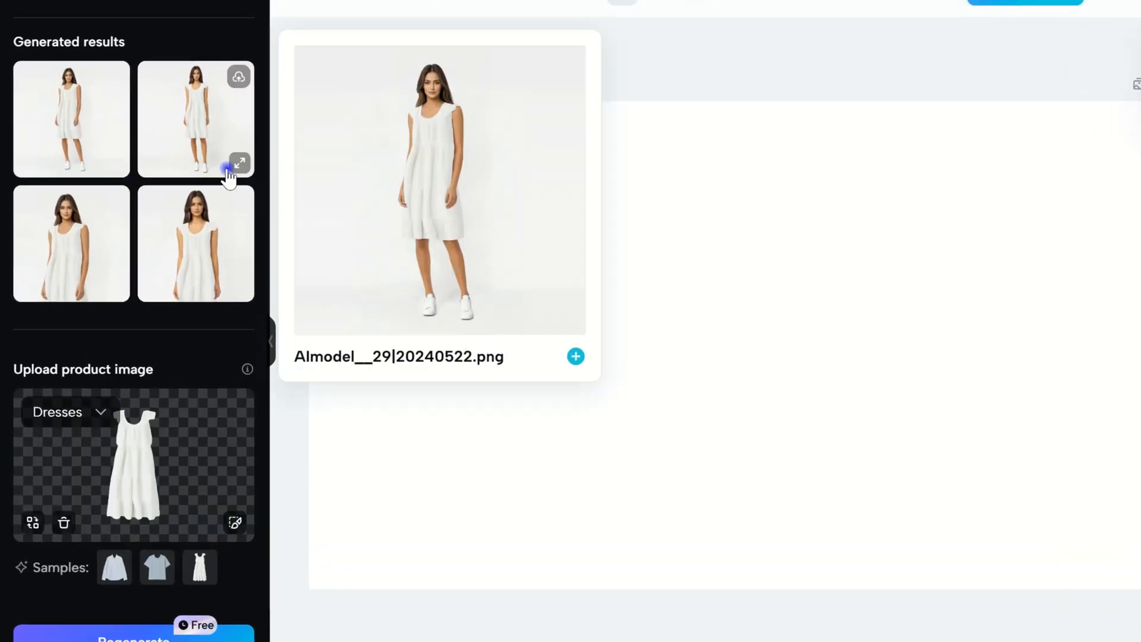
{"action": "left_click", "coordinate": [240, 162]}
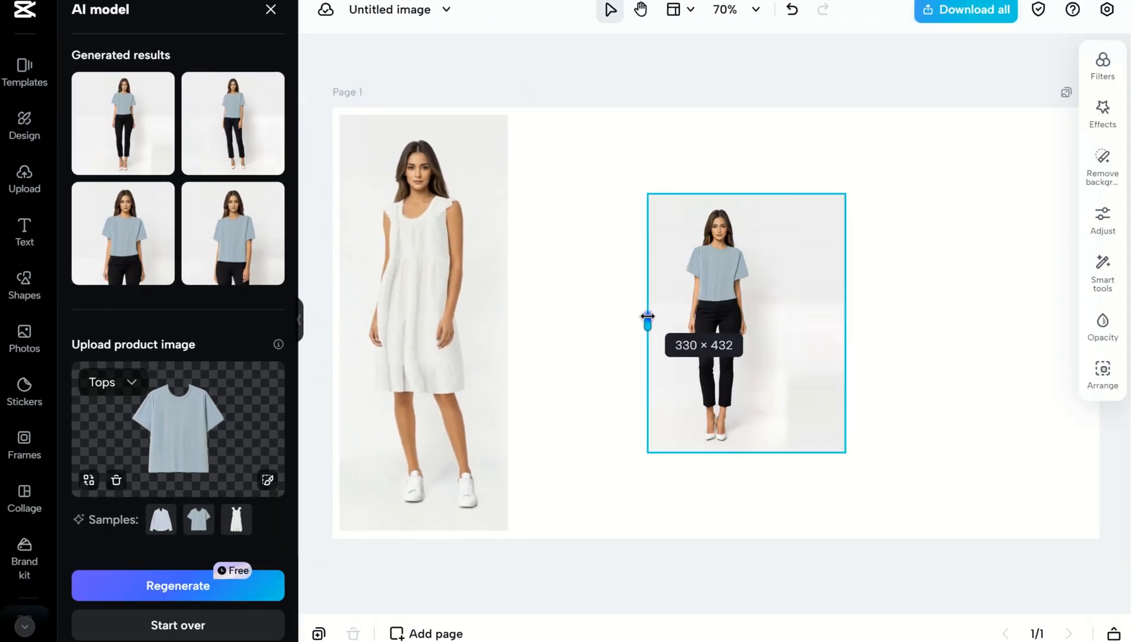
{"action": "left_click_drag", "start_coordinate": [647, 316], "coordinate": [521, 321]}
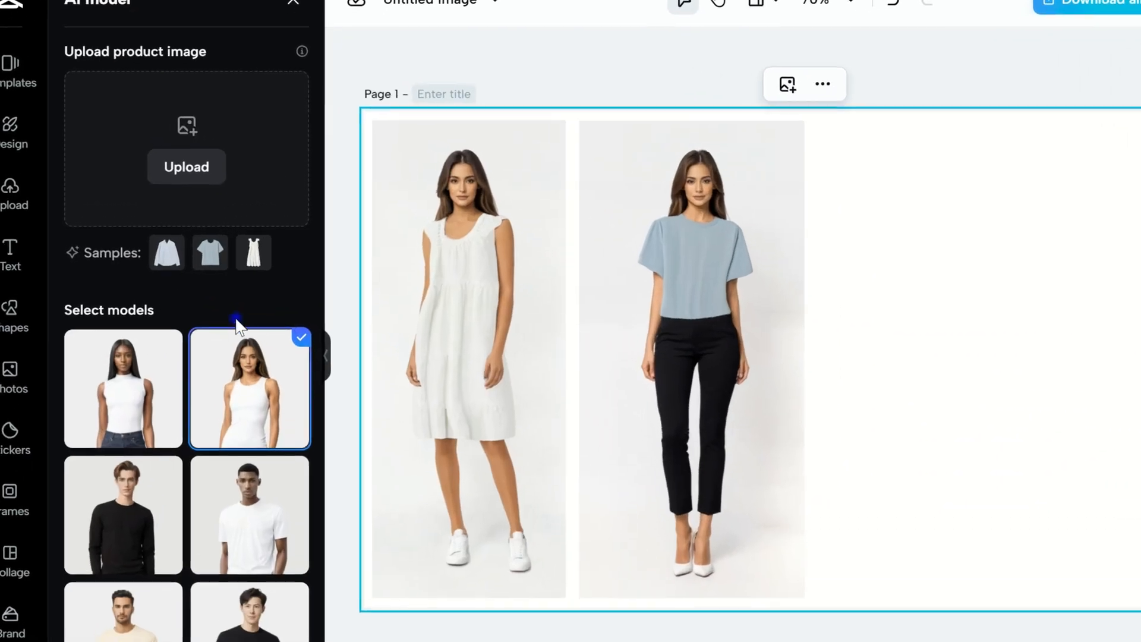
Step: Upload the black tank top image from the device and confirm its garment category
{"action": "left_click", "coordinate": [186, 166]}
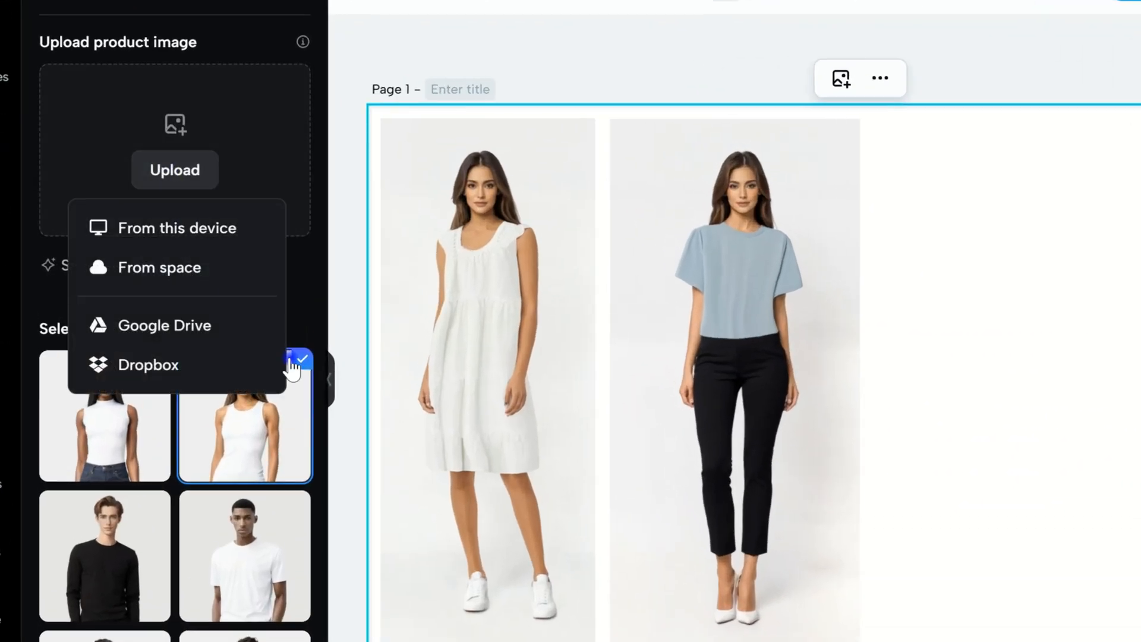
{"action": "left_click", "coordinate": [178, 227]}
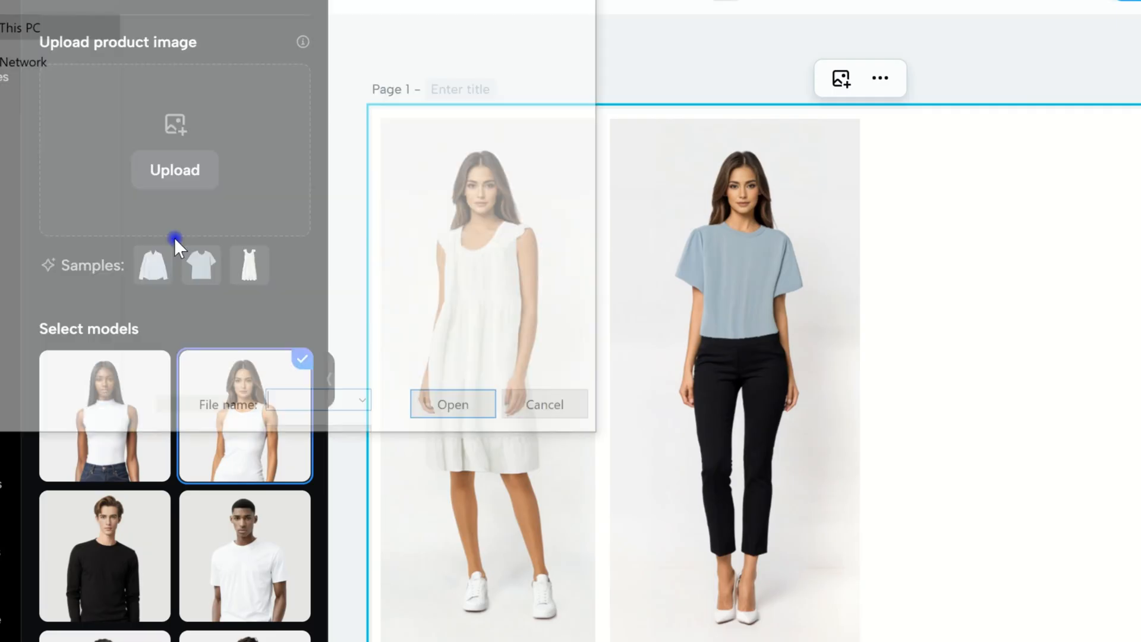
{"action": "left_click", "coordinate": [452, 404]}
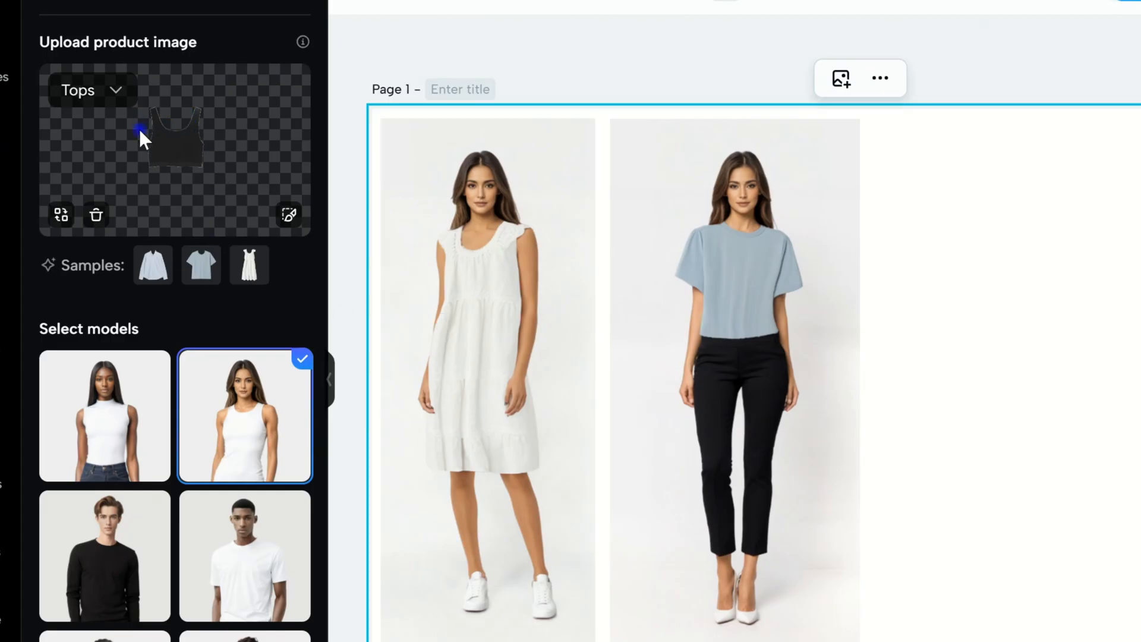
{"action": "mouse_move", "coordinate": [135, 127]}
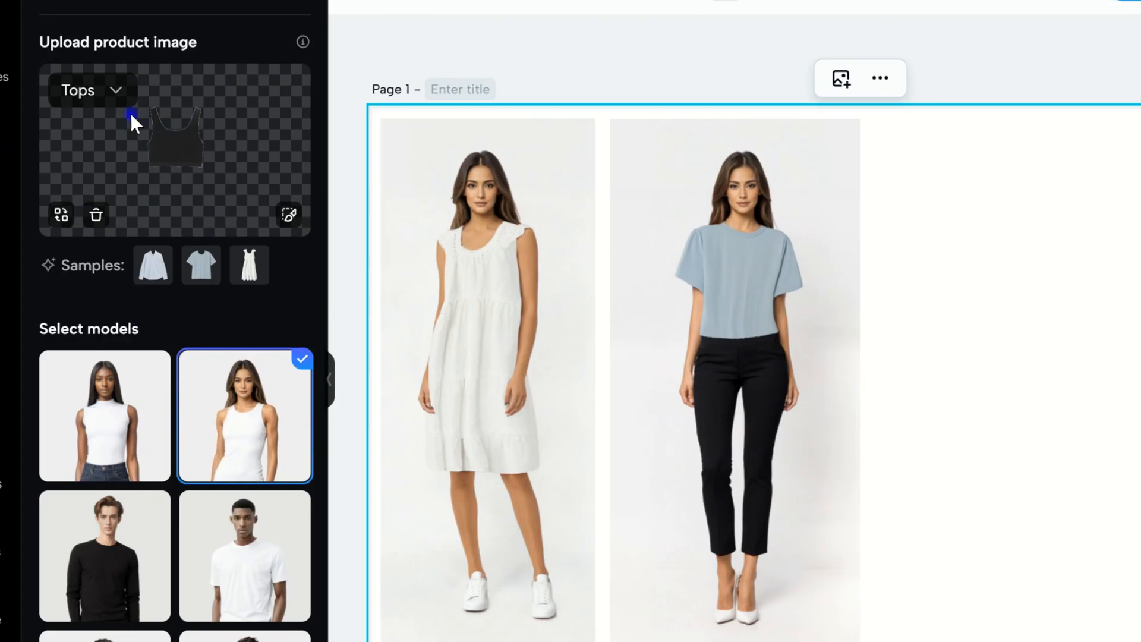
{"action": "left_click", "coordinate": [78, 90]}
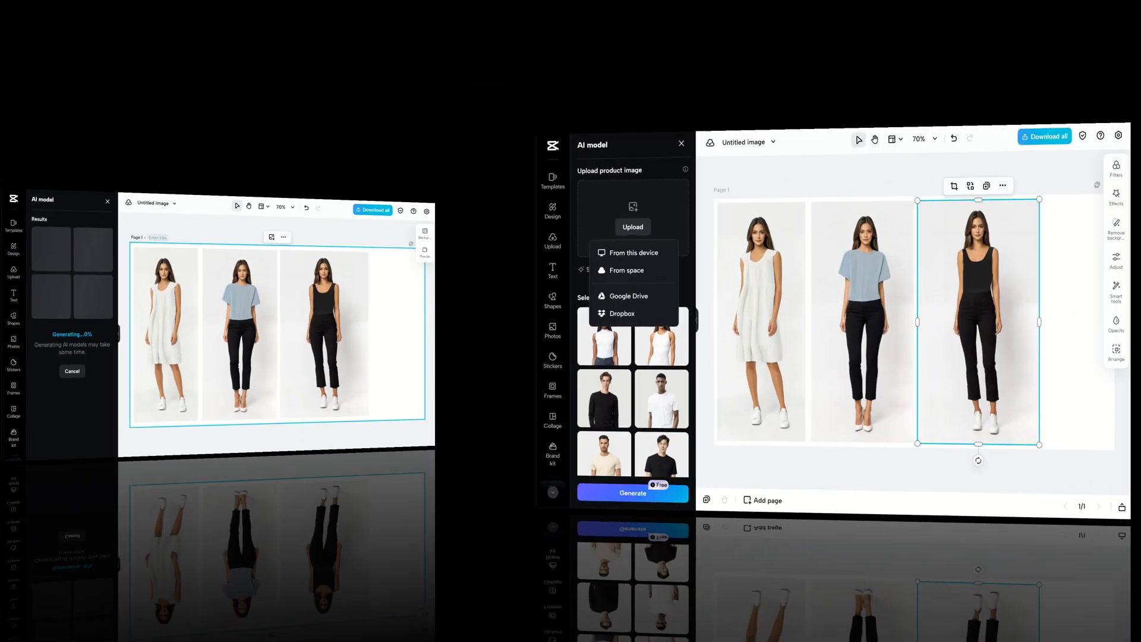
{"action": "left_click", "coordinate": [256, 346]}
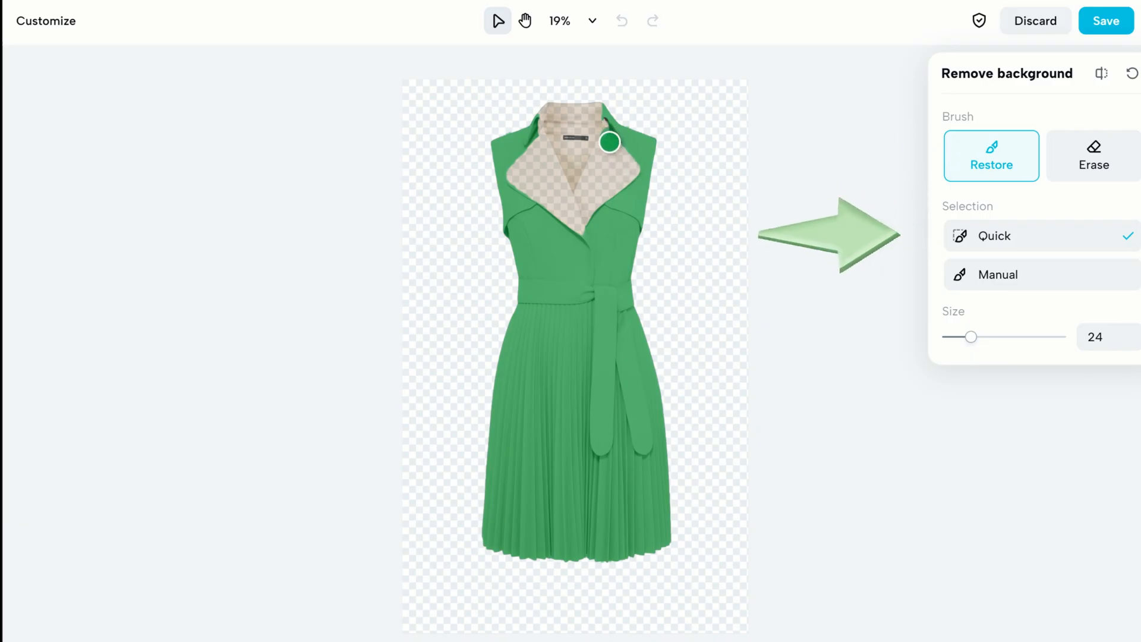
Step: Paint the collar and lapels back into the beige dress cutout with the Restore brush
{"action": "left_click_drag", "start_coordinate": [610, 142], "coordinate": [561, 244]}
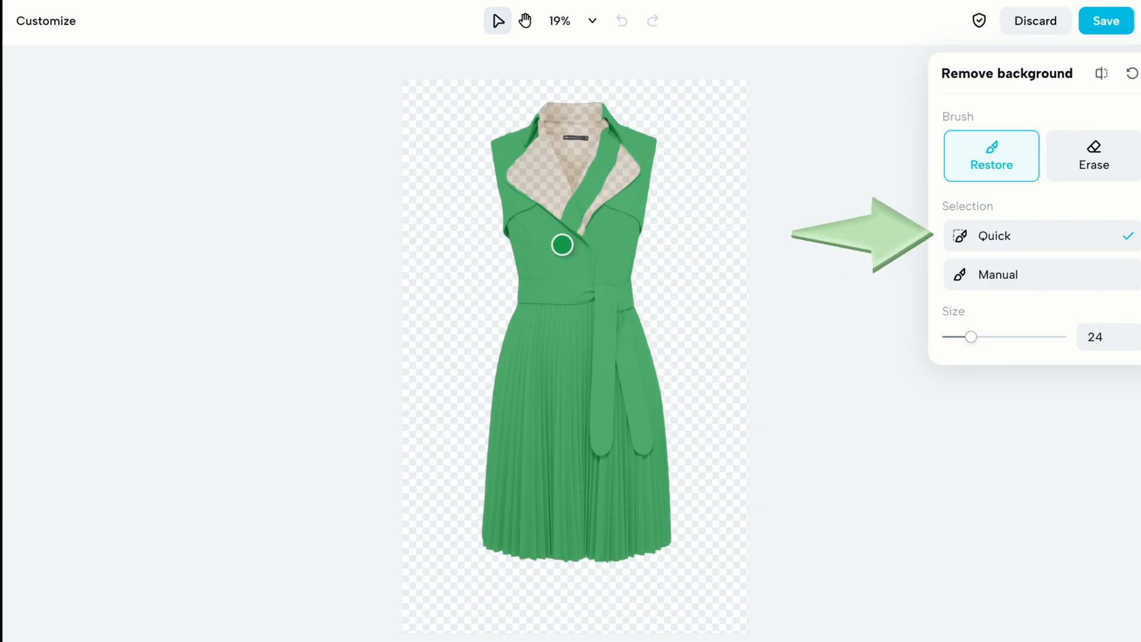
{"action": "left_click_drag", "start_coordinate": [561, 244], "coordinate": [566, 212]}
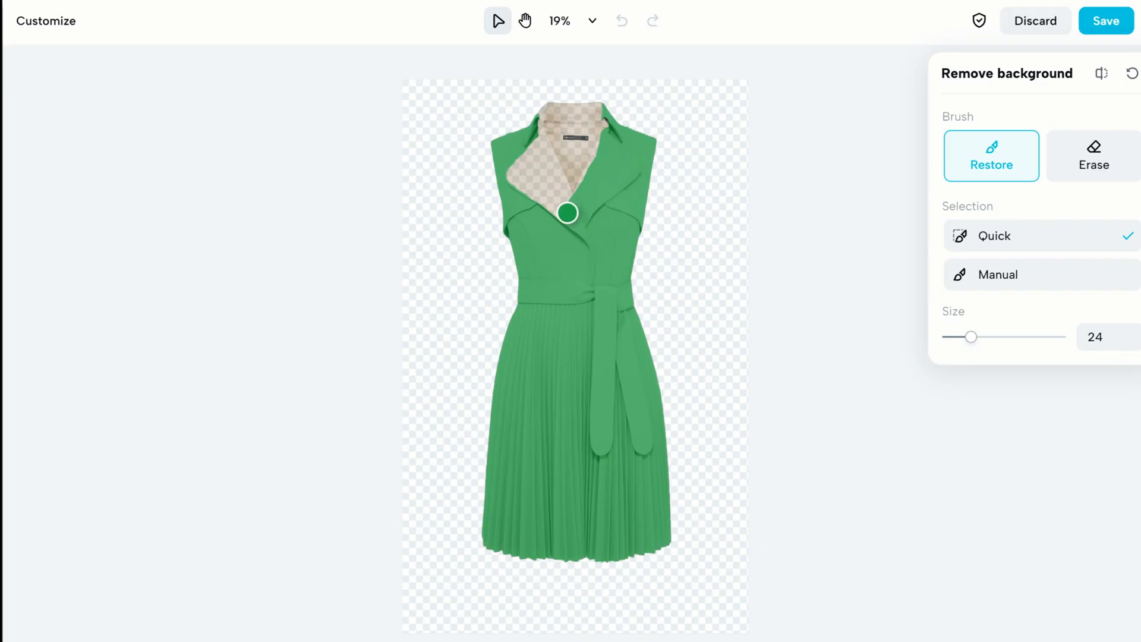
{"action": "left_click_drag", "start_coordinate": [566, 213], "coordinate": [520, 166]}
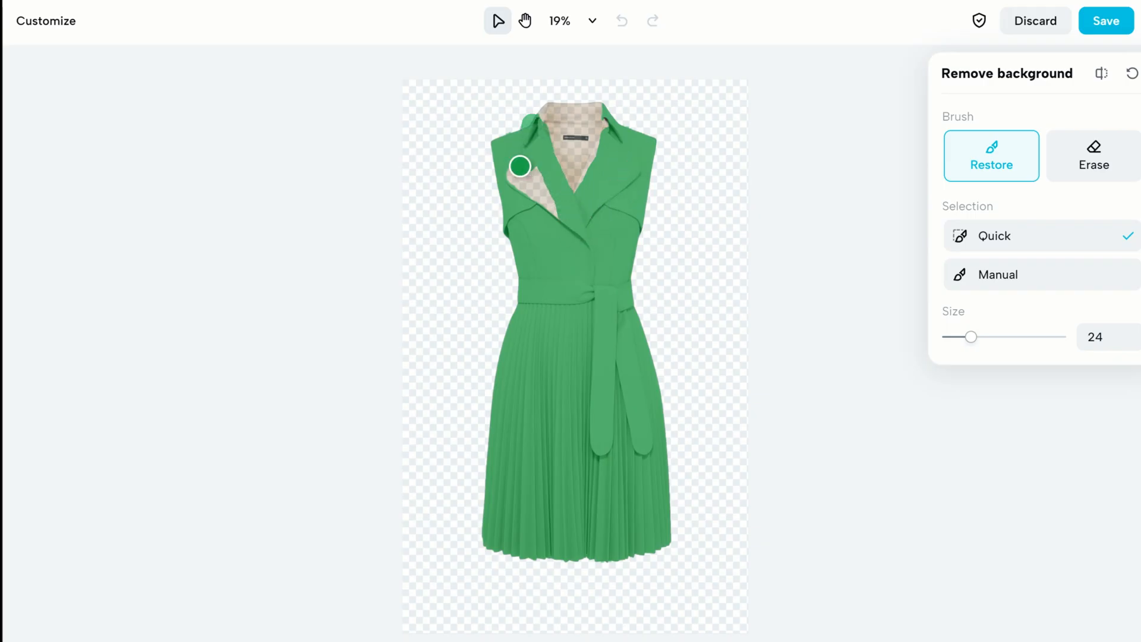
{"action": "left_click_drag", "start_coordinate": [519, 168], "coordinate": [588, 180]}
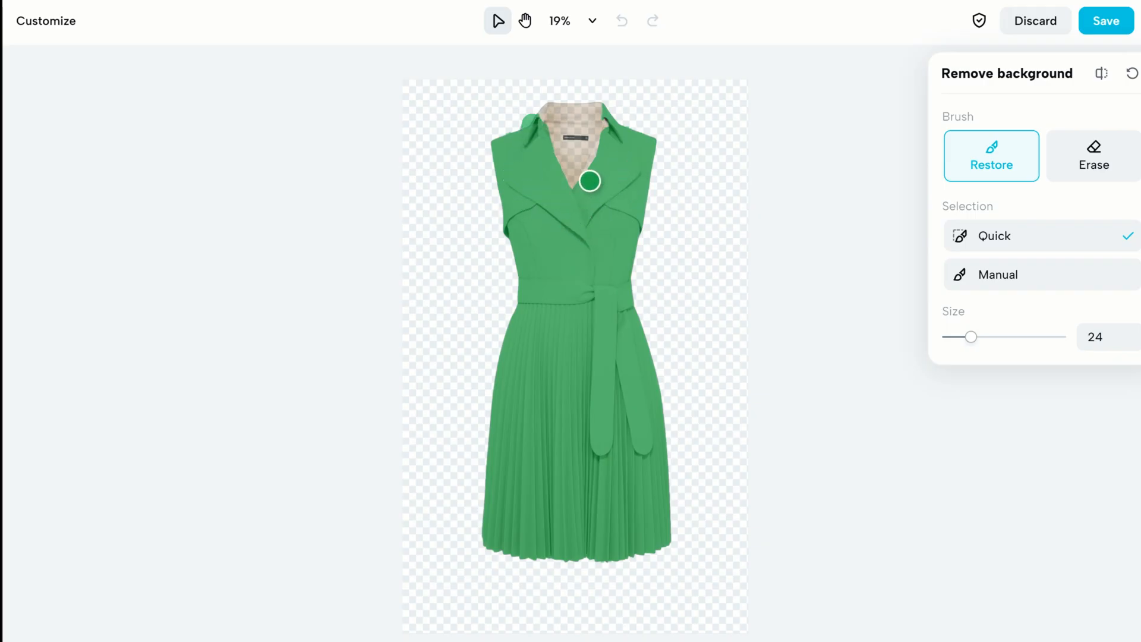
{"action": "left_click_drag", "start_coordinate": [590, 180], "coordinate": [569, 206]}
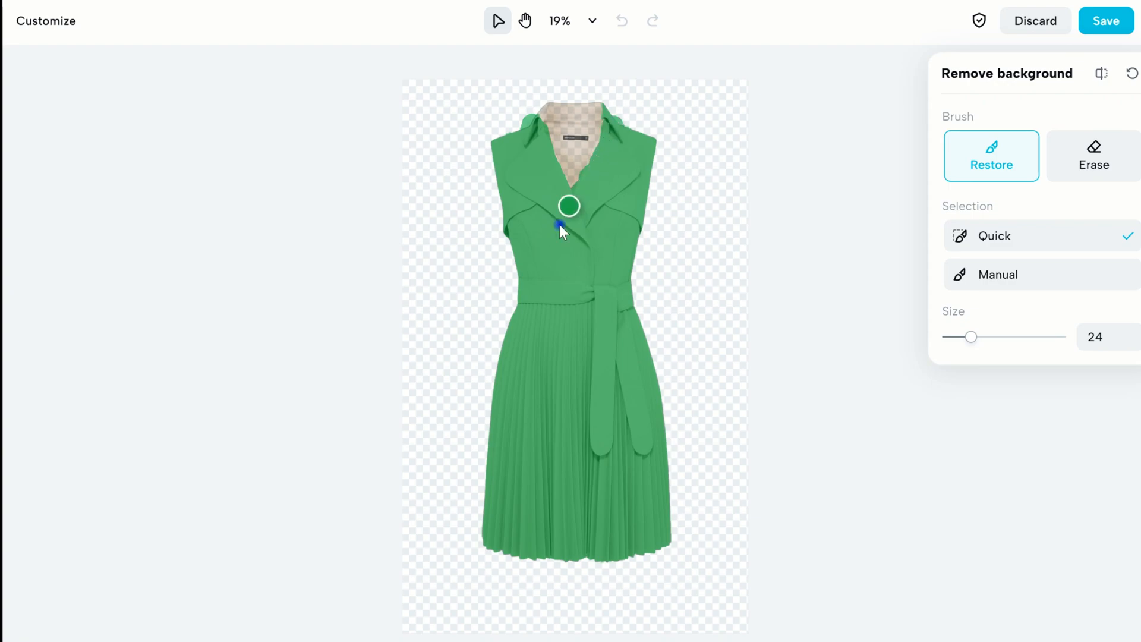
{"action": "left_click", "coordinate": [568, 206]}
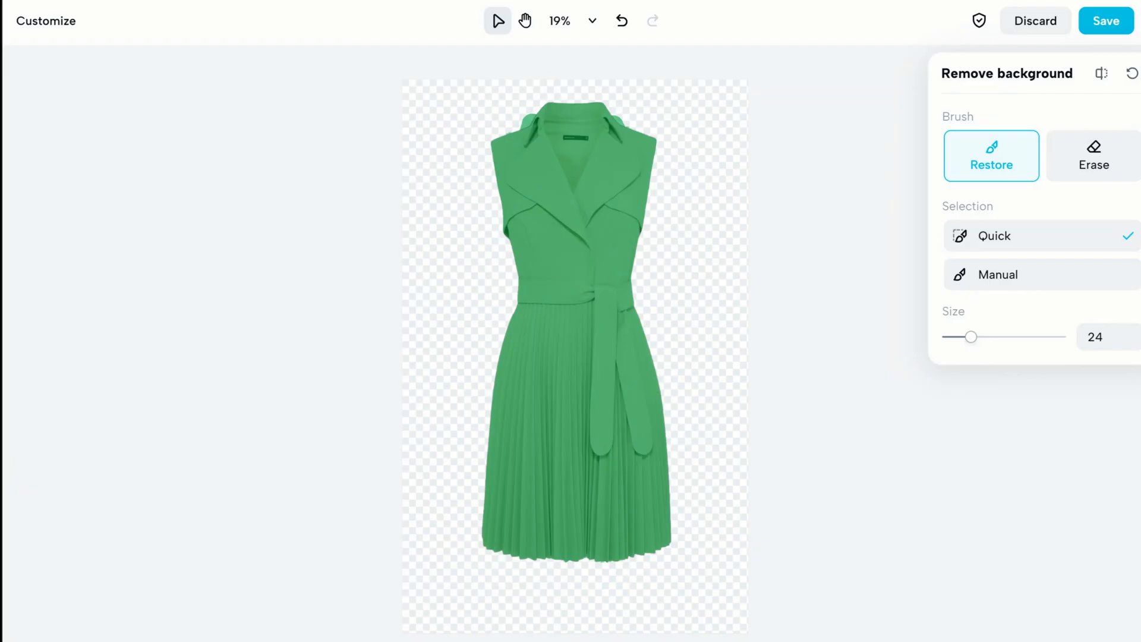
{"action": "left_click", "coordinate": [596, 101]}
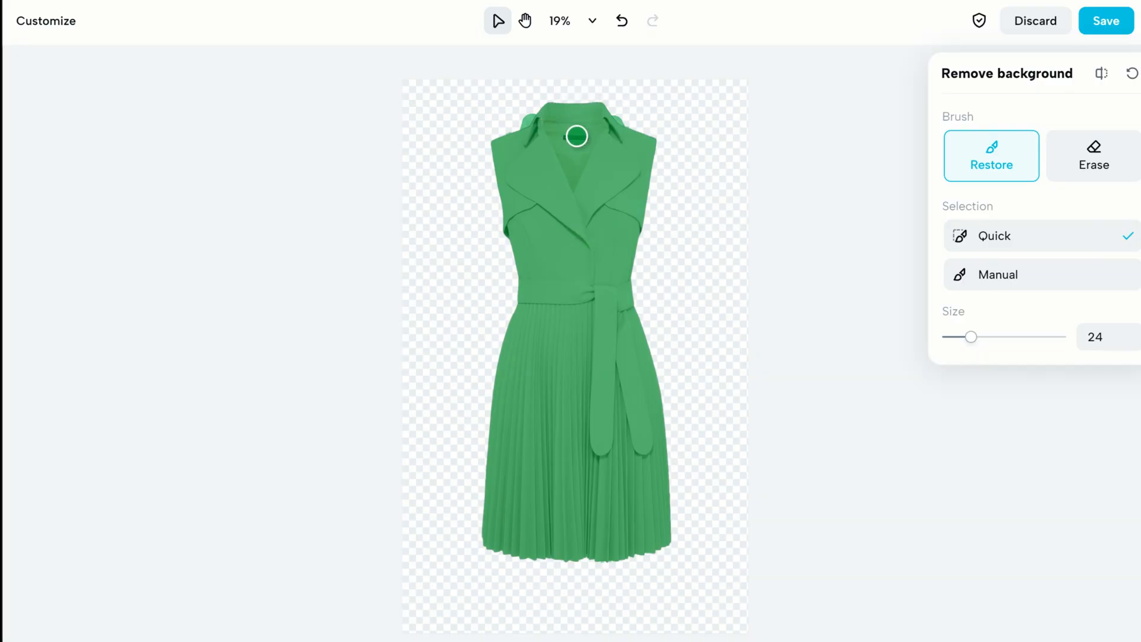
Step: Touch up the neckline, save, and generate beige-dress photos, keeping the first result
{"action": "left_click", "coordinate": [1093, 155]}
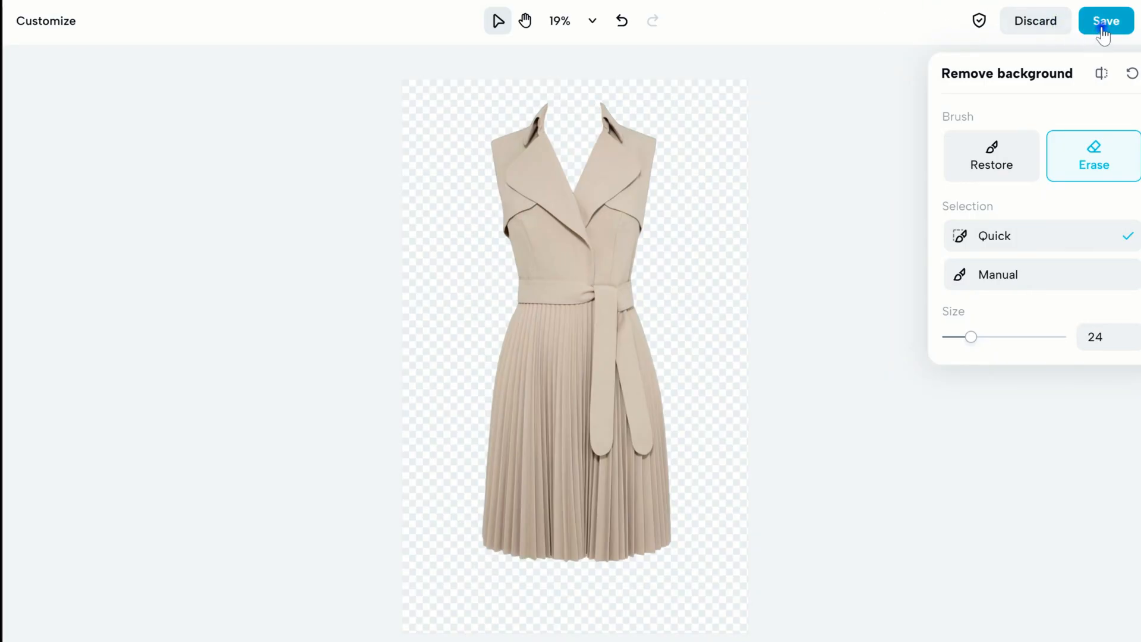
{"action": "left_click", "coordinate": [1106, 20]}
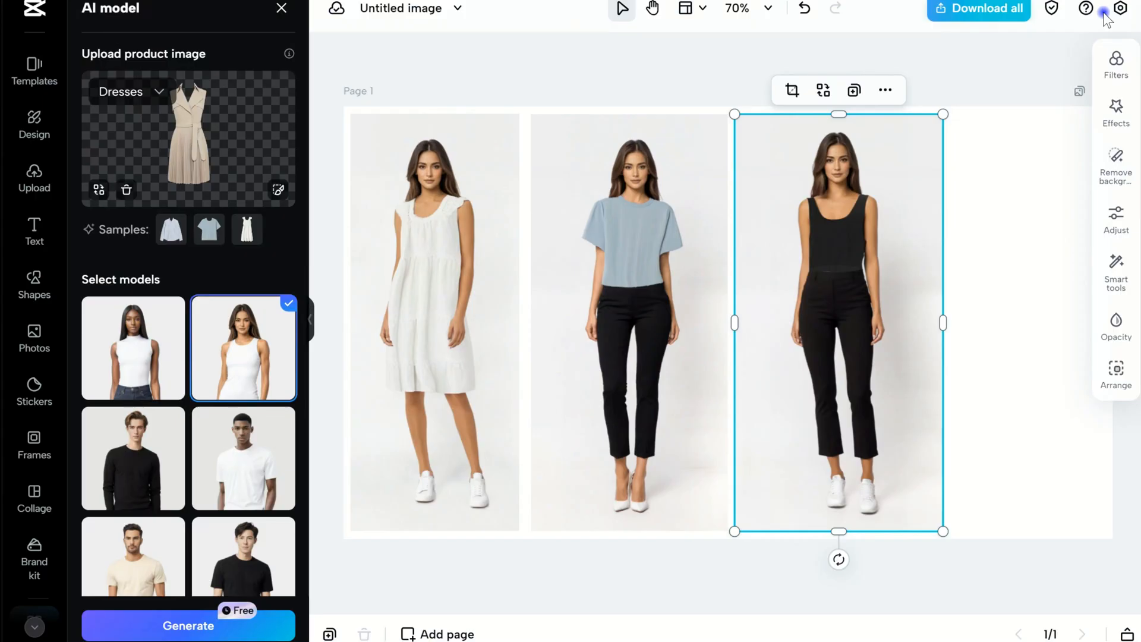
{"action": "left_click", "coordinate": [187, 625]}
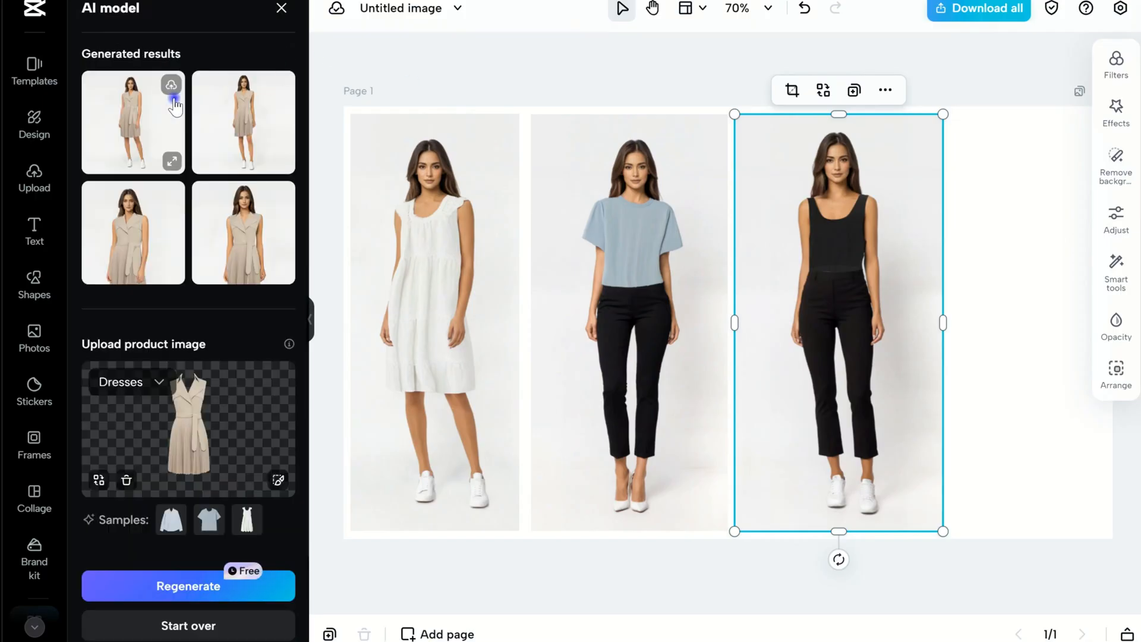
{"action": "left_click", "coordinate": [172, 162]}
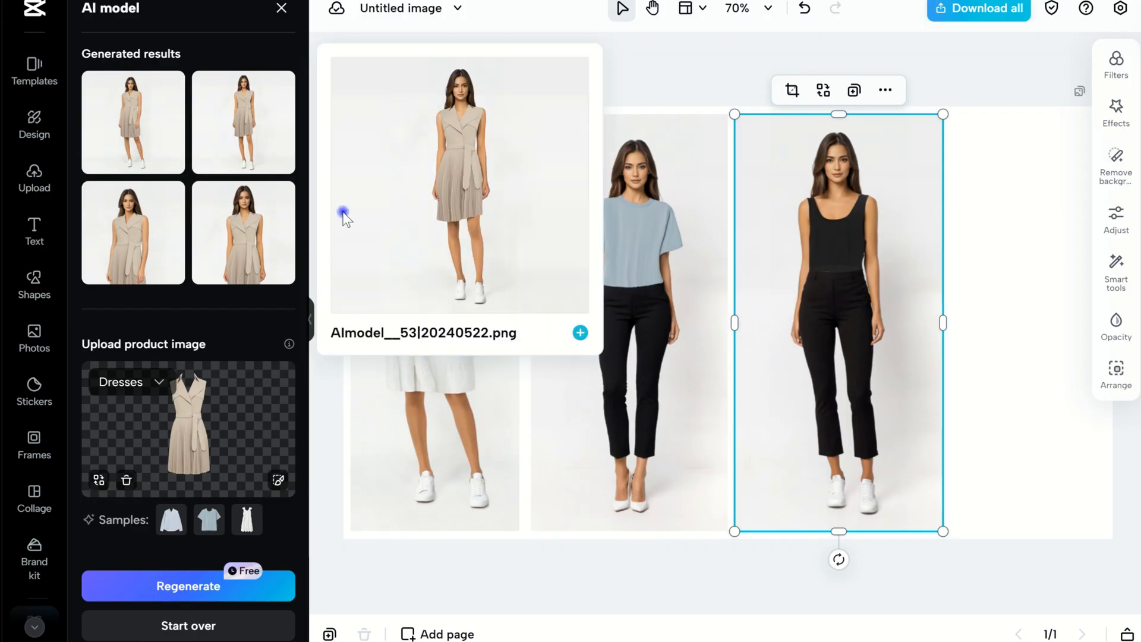
{"action": "mouse_move", "coordinate": [132, 153]}
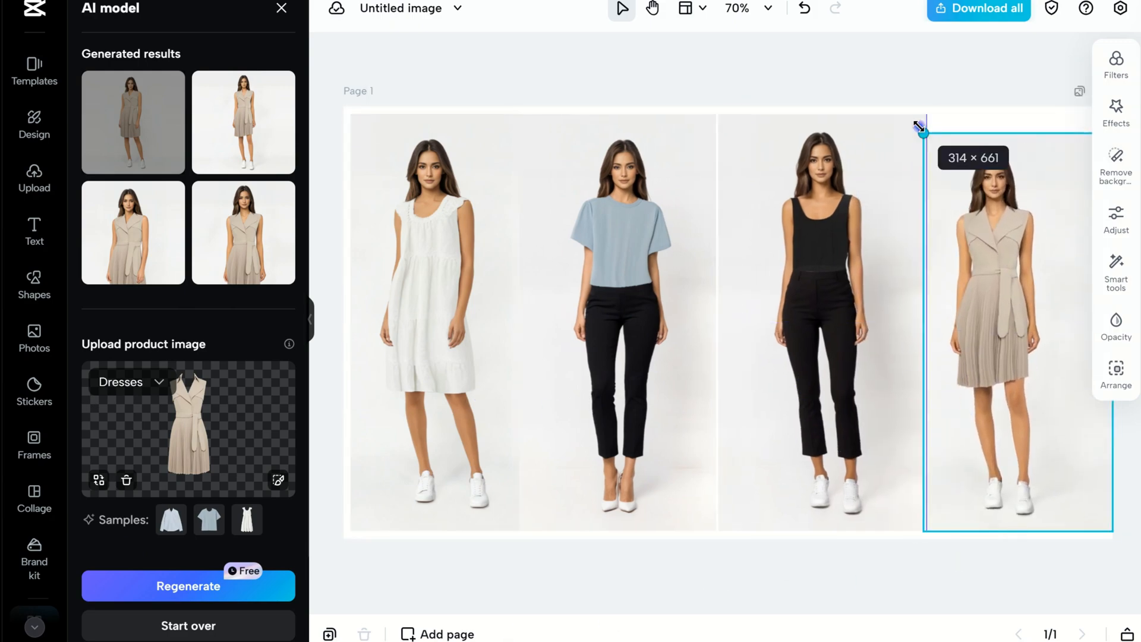
Step: Search stickers for 'sale' and add the green SALE sticker at the bottom right
{"action": "left_click", "coordinate": [33, 392]}
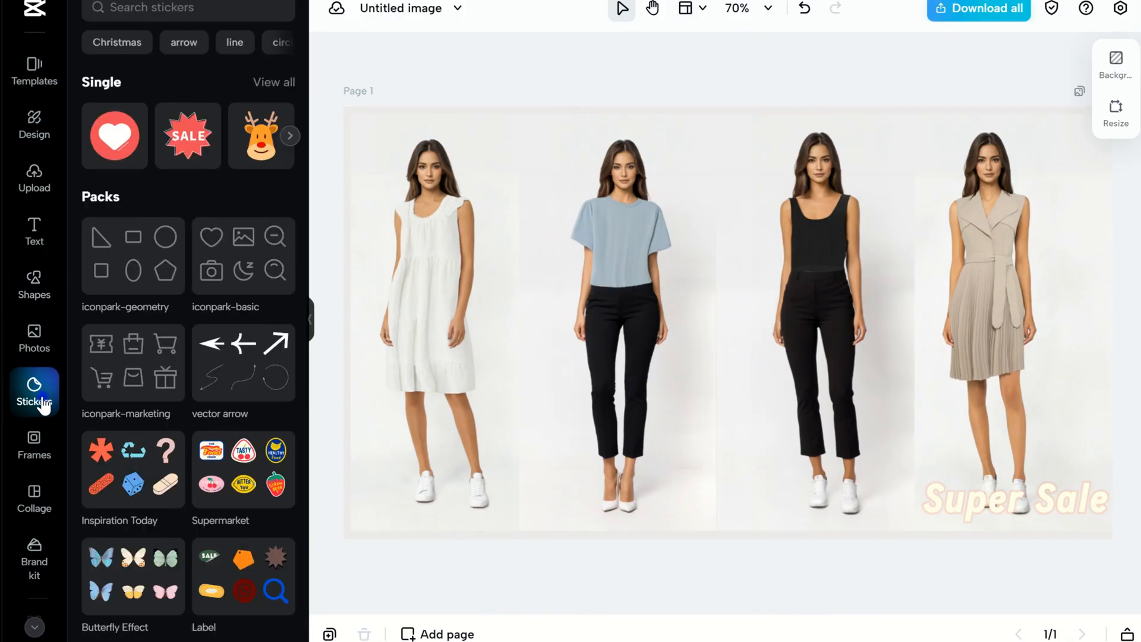
{"action": "scroll", "scroll_direction": "down", "scroll_amount": 3}
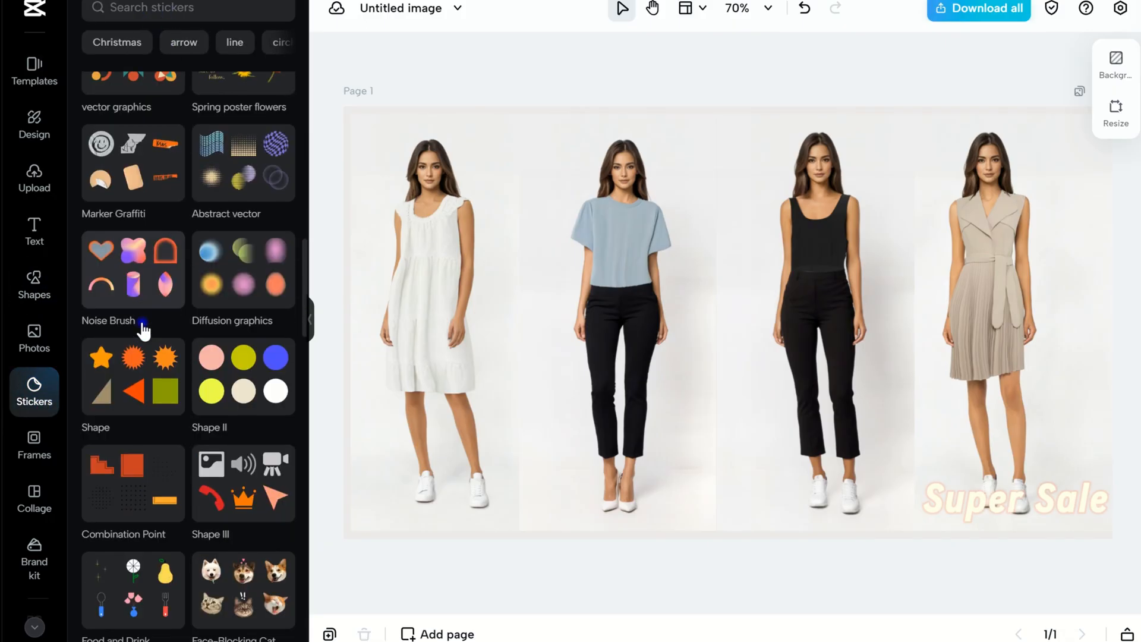
{"action": "type", "text": "sale"}
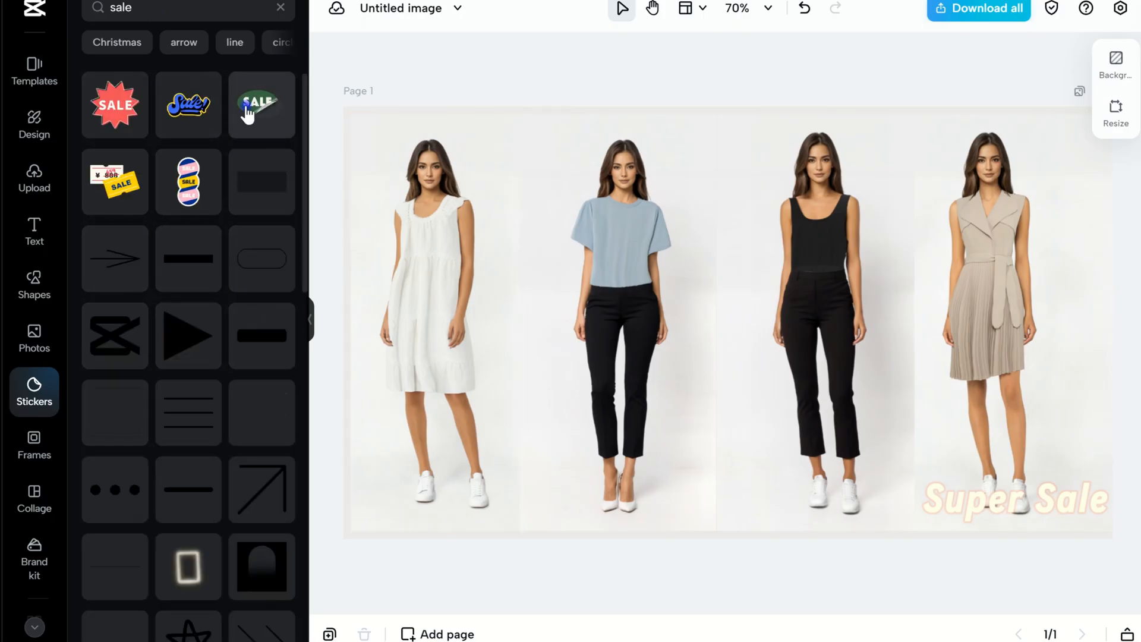
{"action": "left_click", "coordinate": [261, 105]}
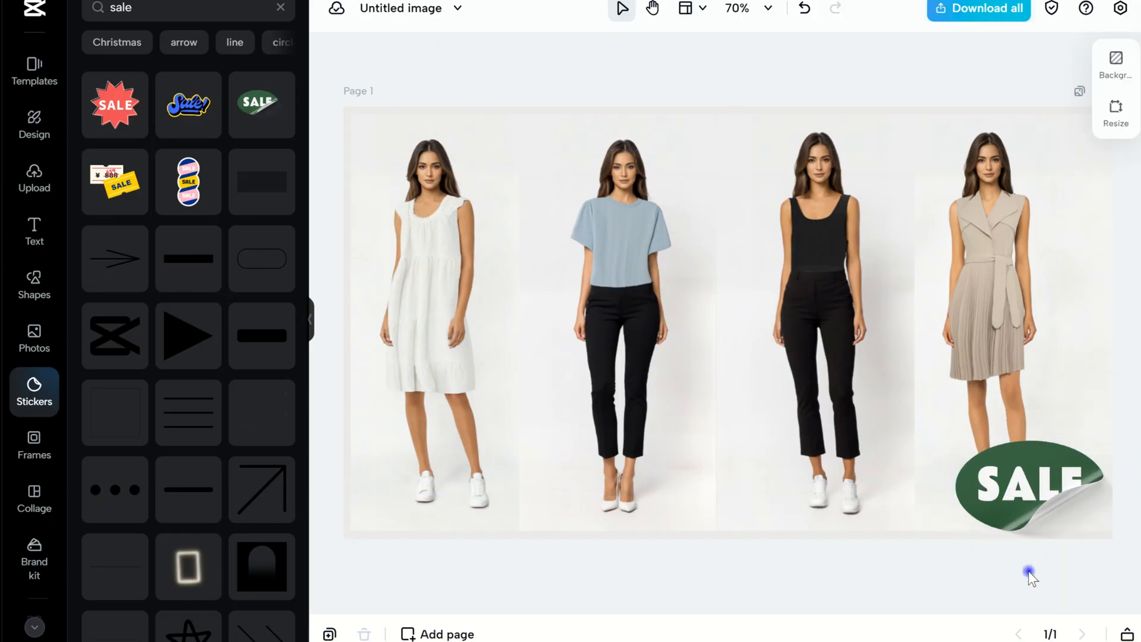
Step: Apply Auto removal to the white-dress, black-outfit and beige-dress model photos
{"action": "left_click", "coordinate": [449, 171]}
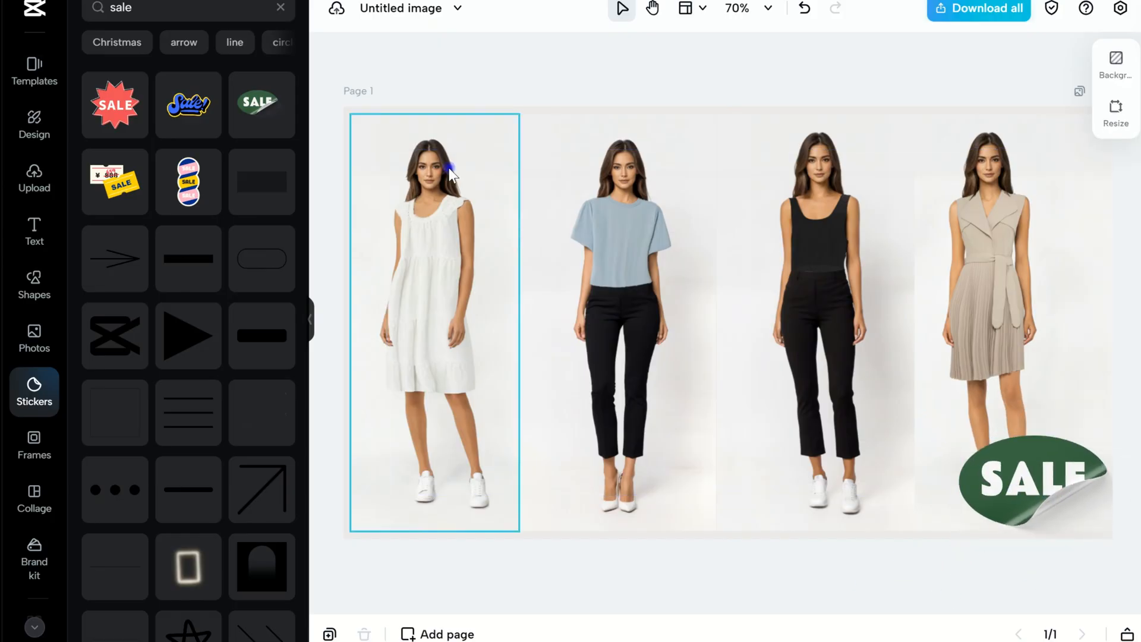
{"action": "left_click", "coordinate": [433, 322]}
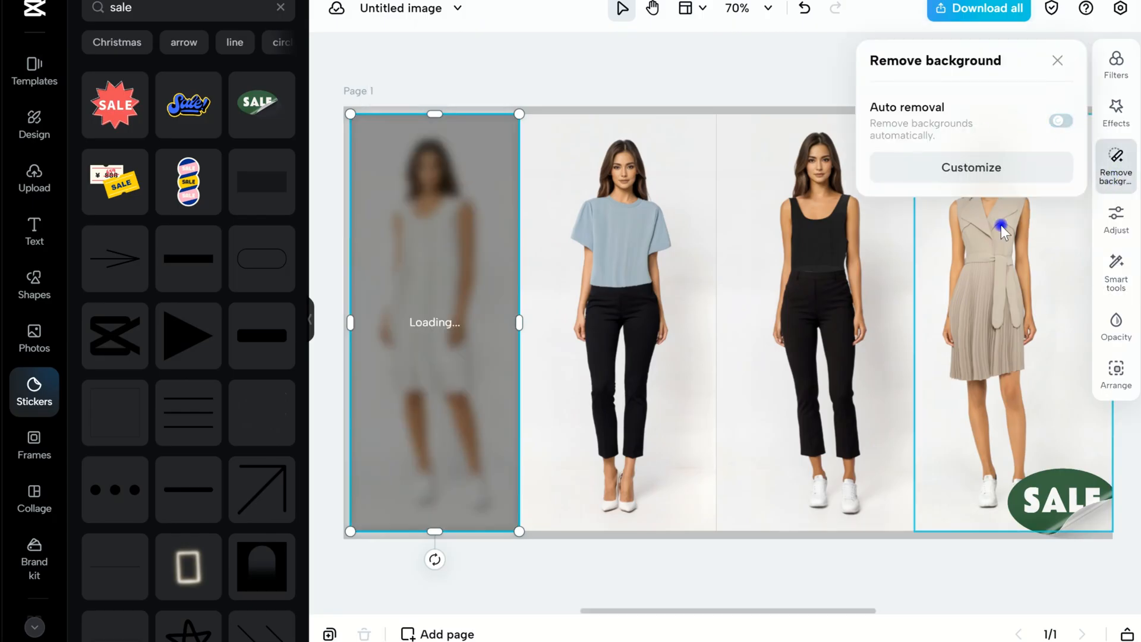
{"action": "left_click", "coordinate": [1060, 120]}
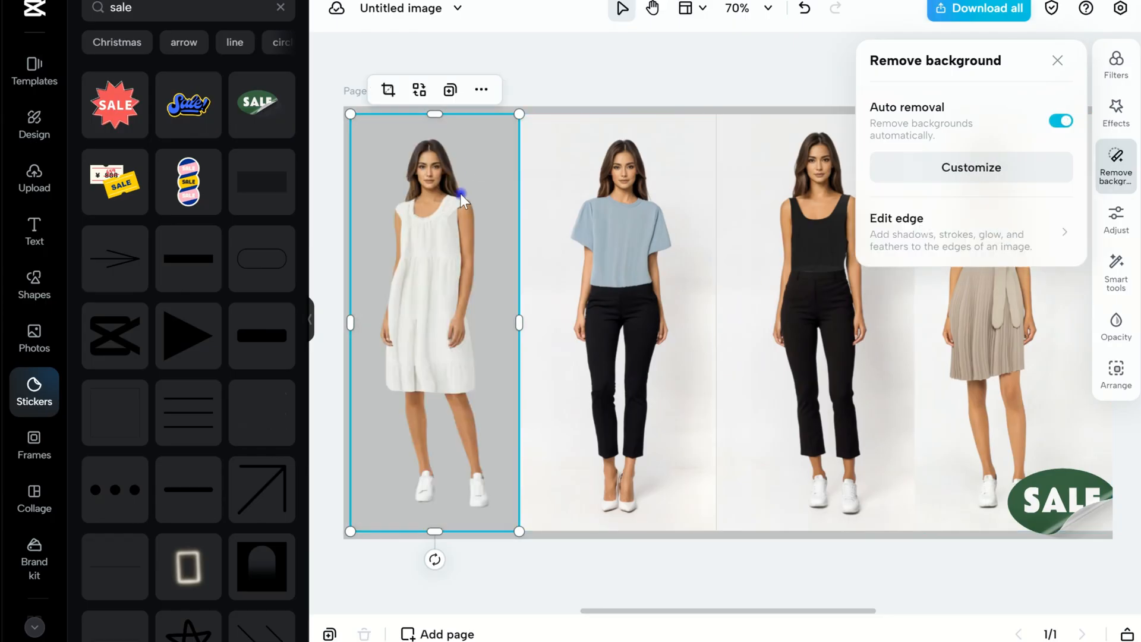
{"action": "left_click", "coordinate": [1115, 65]}
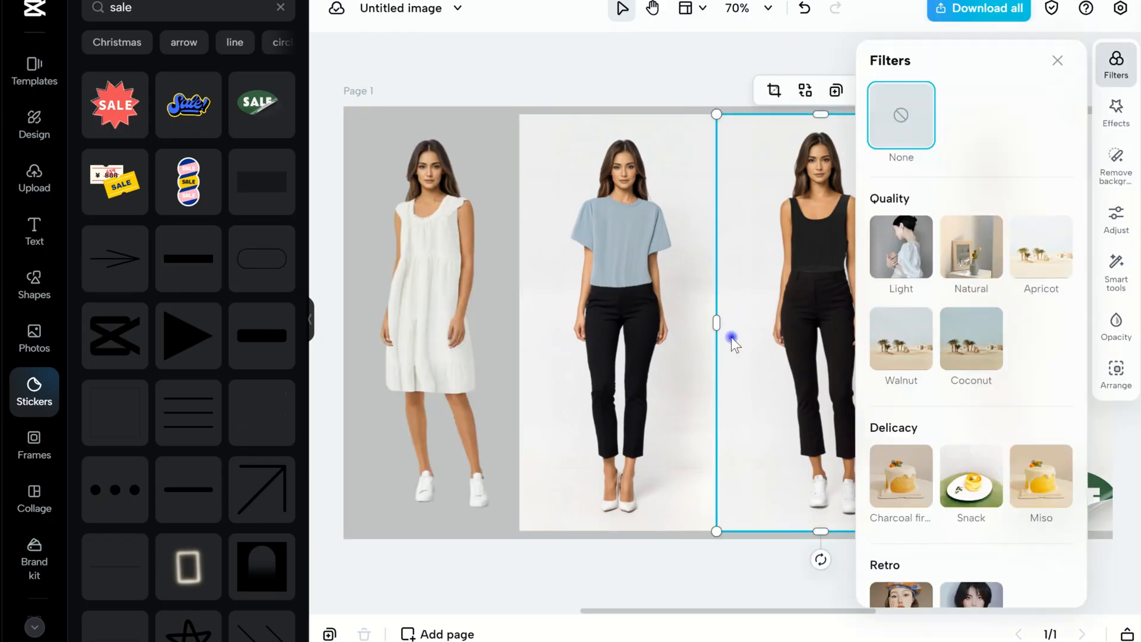
{"action": "left_click", "coordinate": [1115, 164]}
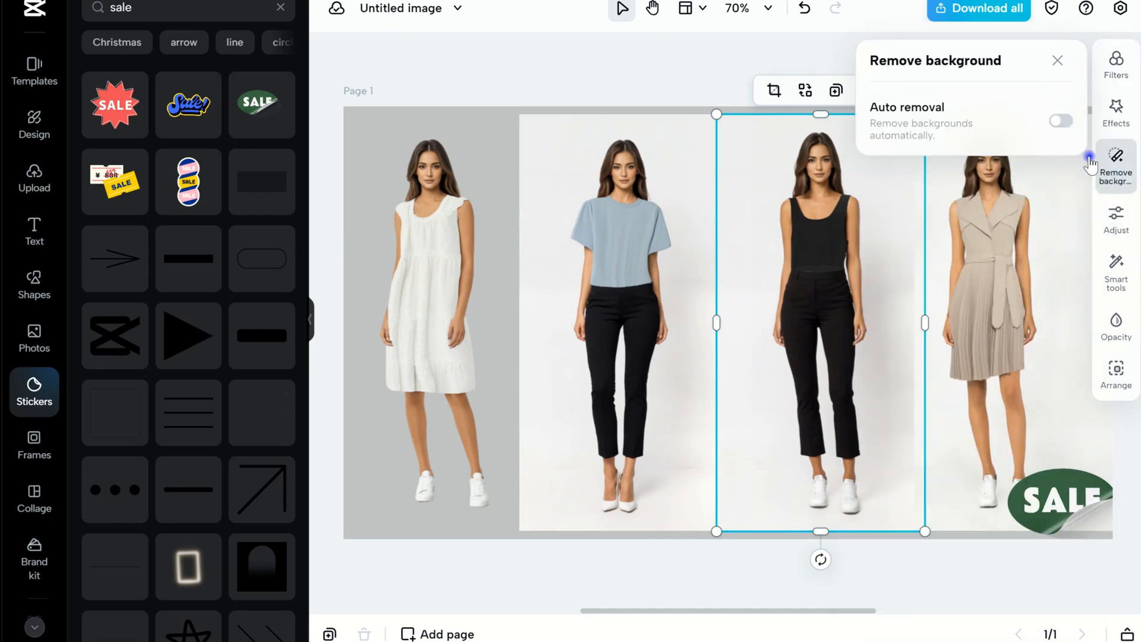
{"action": "left_click", "coordinate": [1061, 121]}
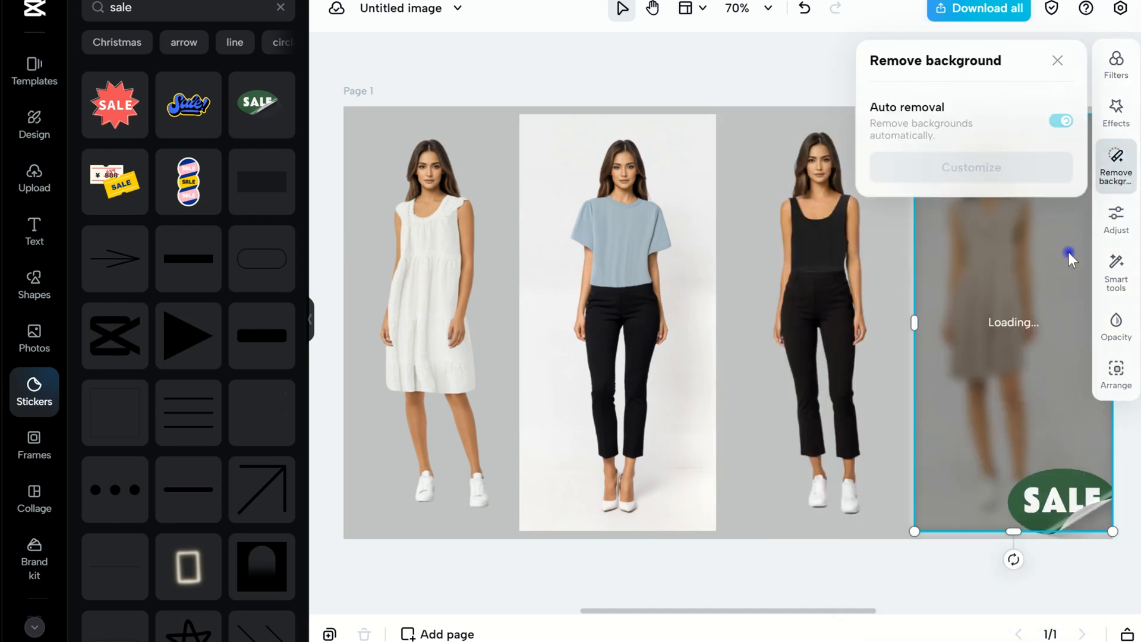
{"action": "left_click", "coordinate": [34, 284]}
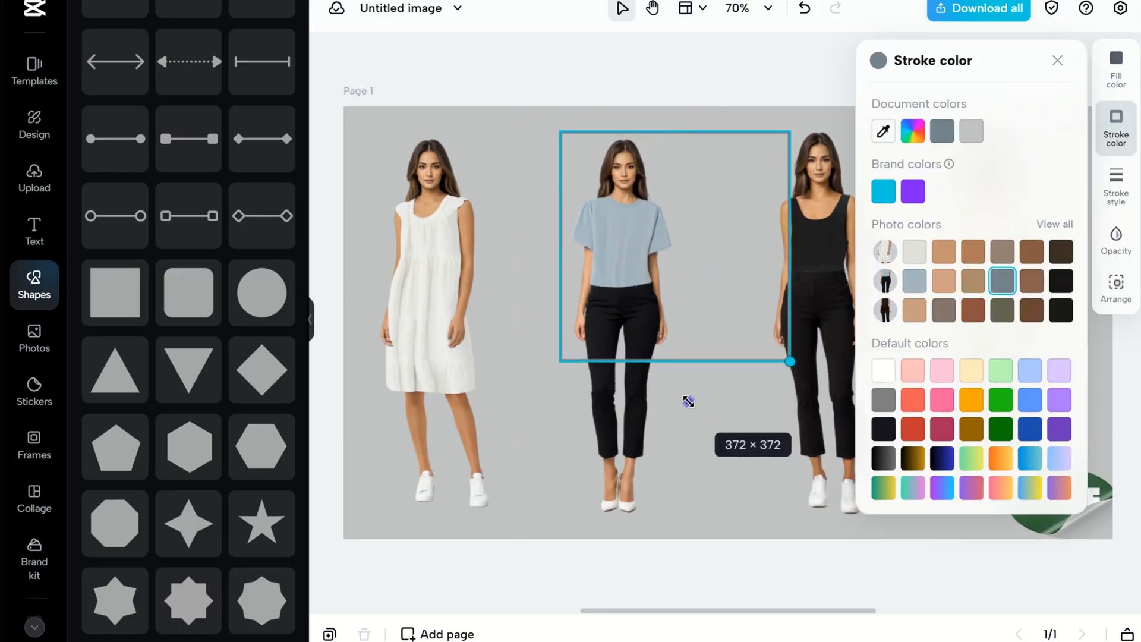
Step: Set the second outline box's stroke colour and select the blue-top model photo
{"action": "left_click", "coordinate": [882, 191]}
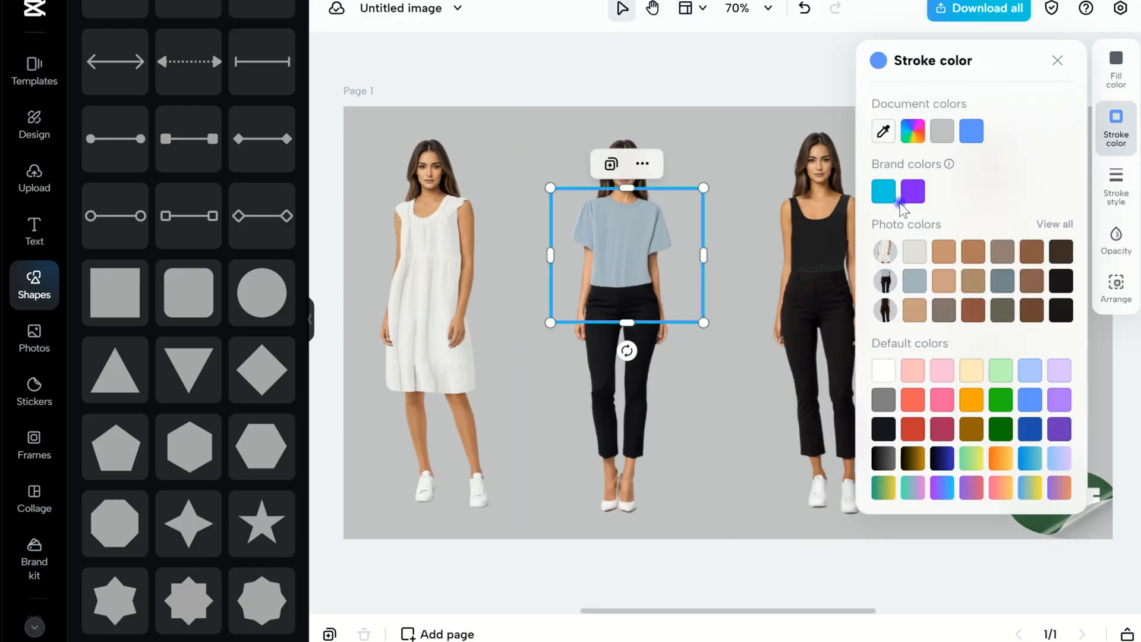
{"action": "left_click", "coordinate": [1115, 69]}
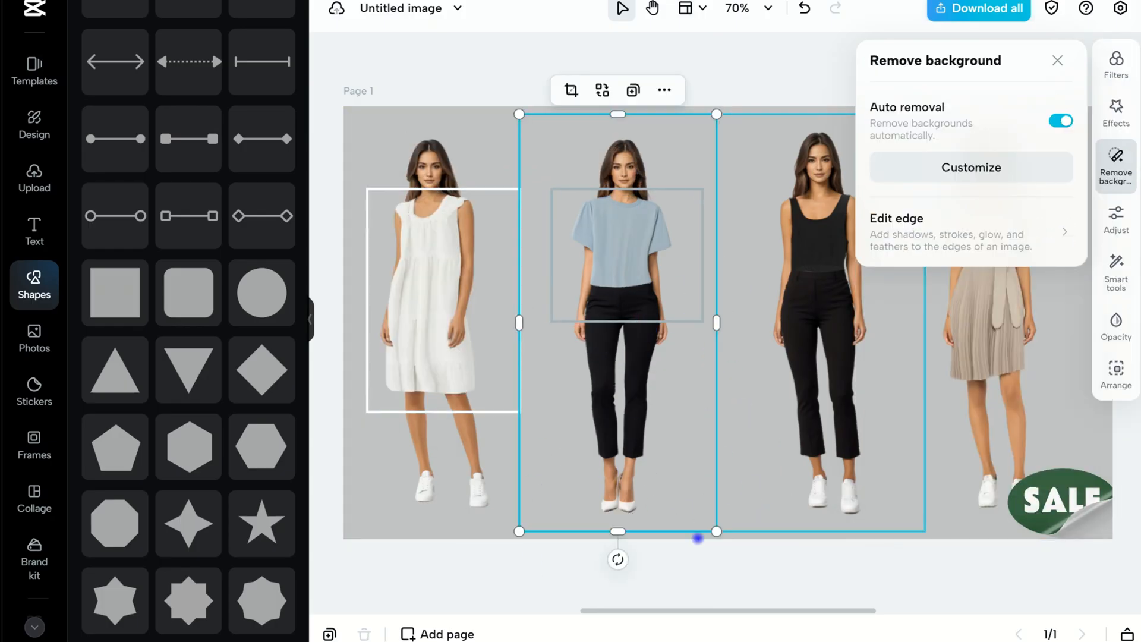
{"action": "left_click", "coordinate": [1116, 68]}
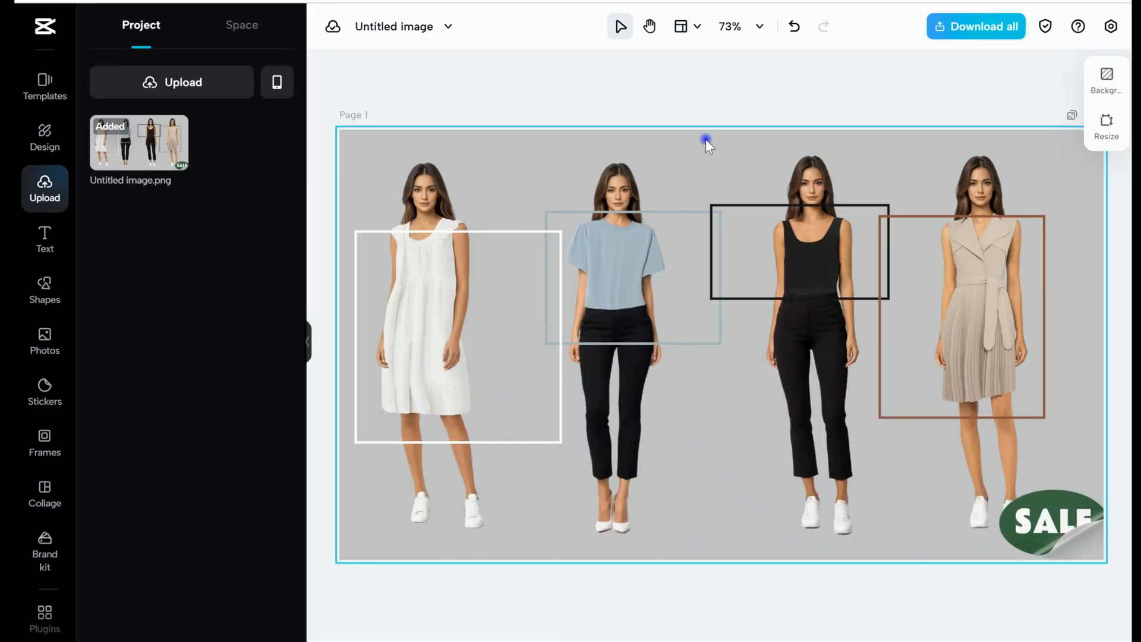
Step: Select the page and preview Smart tools such as Image upscaler and style transfer
{"action": "left_click", "coordinate": [706, 140]}
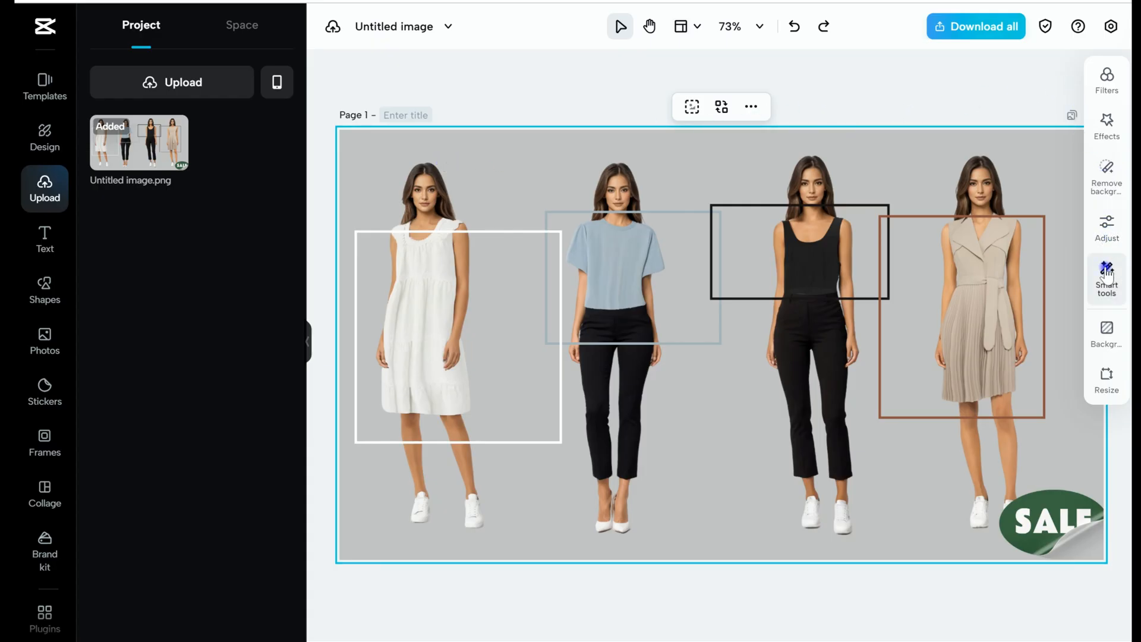
{"action": "left_click", "coordinate": [1106, 279]}
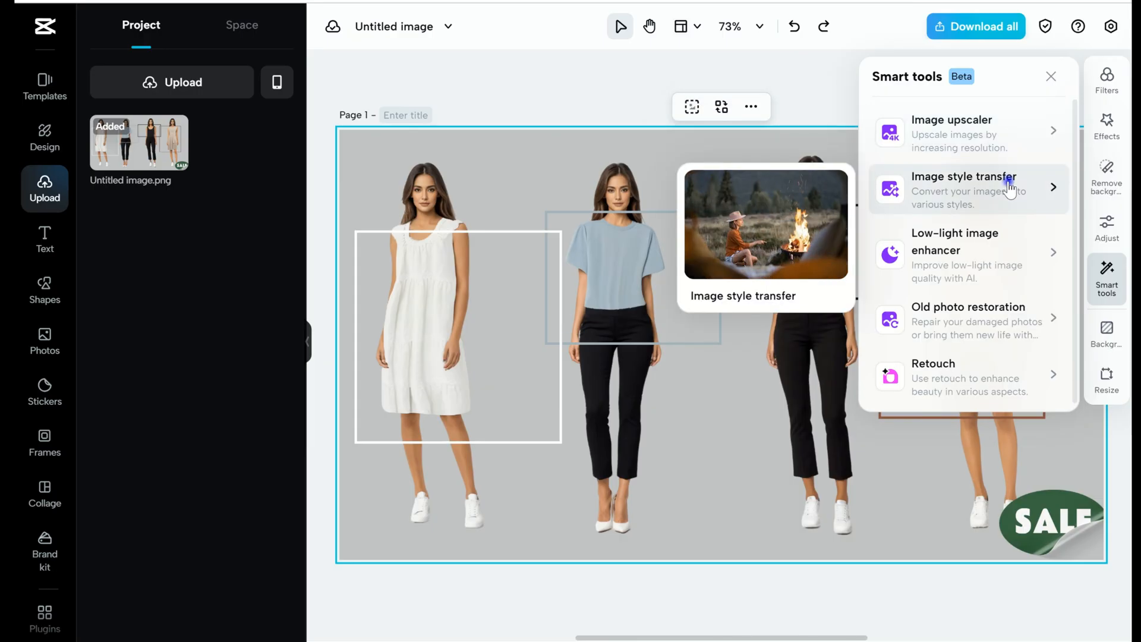
{"action": "mouse_move", "coordinate": [990, 247]}
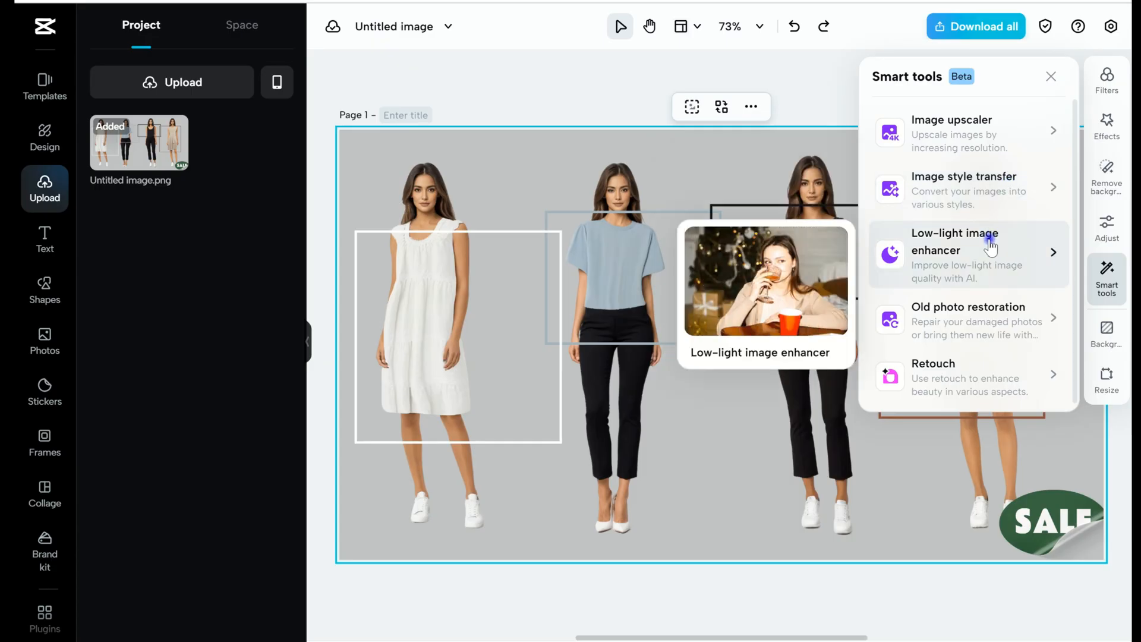
{"action": "mouse_move", "coordinate": [968, 321]}
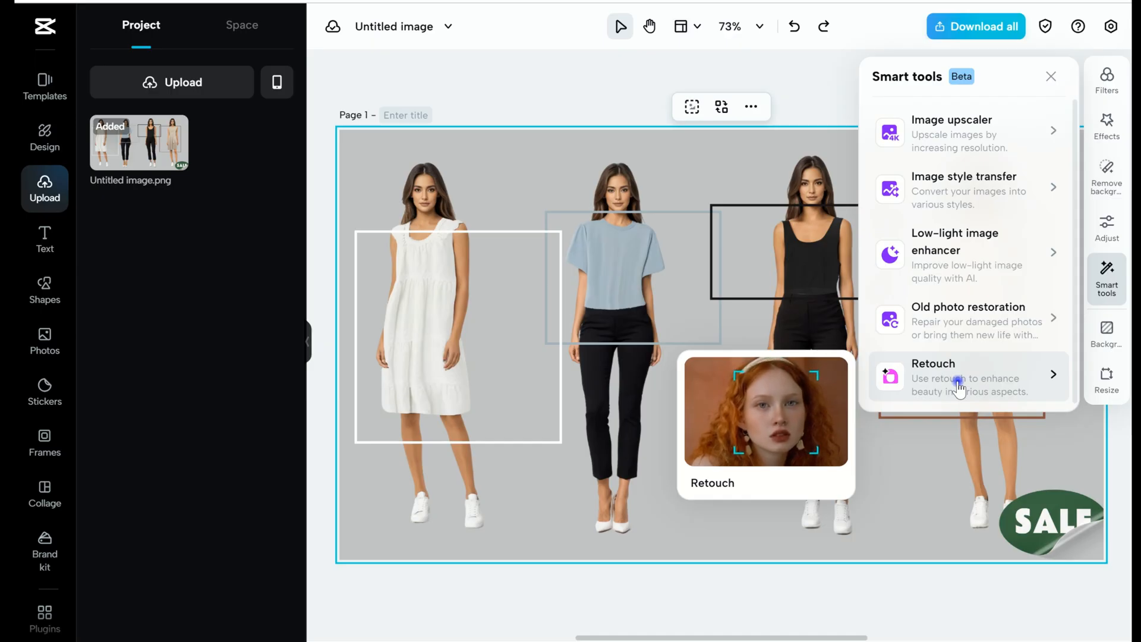
{"action": "mouse_move", "coordinate": [959, 133]}
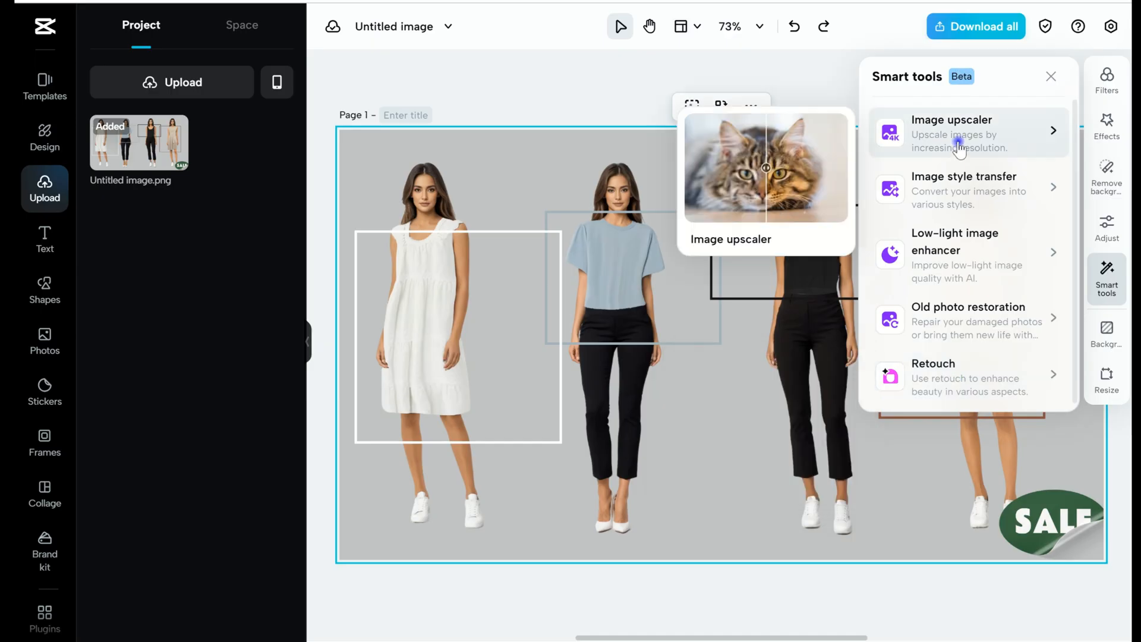
{"action": "left_click", "coordinate": [951, 133]}
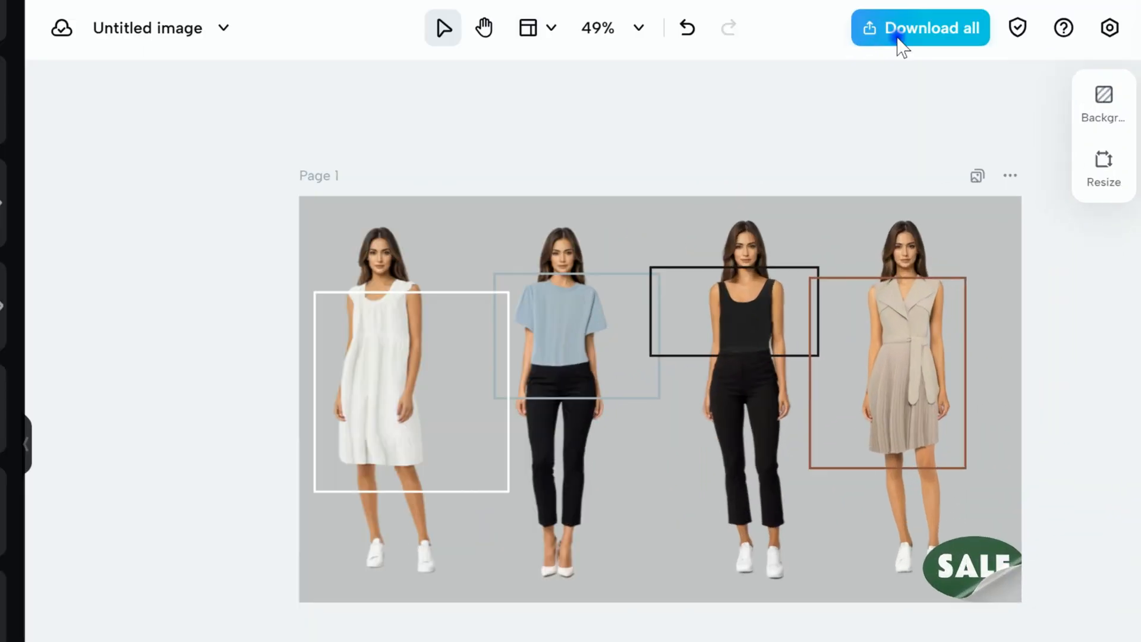
{"action": "mouse_move", "coordinate": [911, 43]}
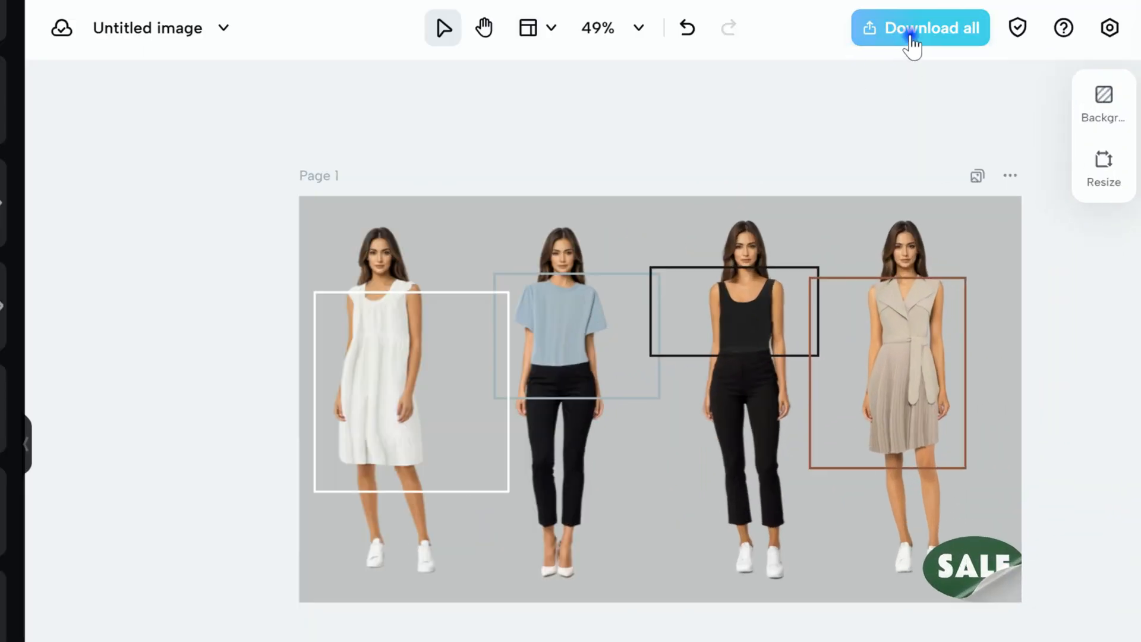
Step: Export the four-model sale design as a 2× (2560 × 1440 px) PNG and start the download
{"action": "left_click", "coordinate": [920, 28]}
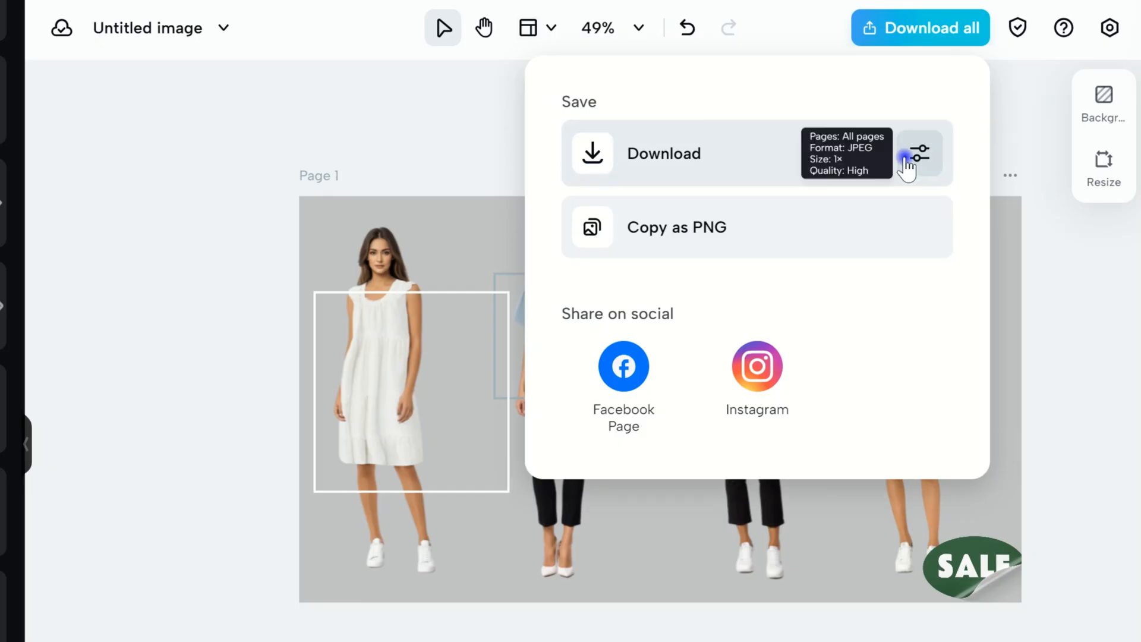
{"action": "left_click", "coordinate": [919, 153]}
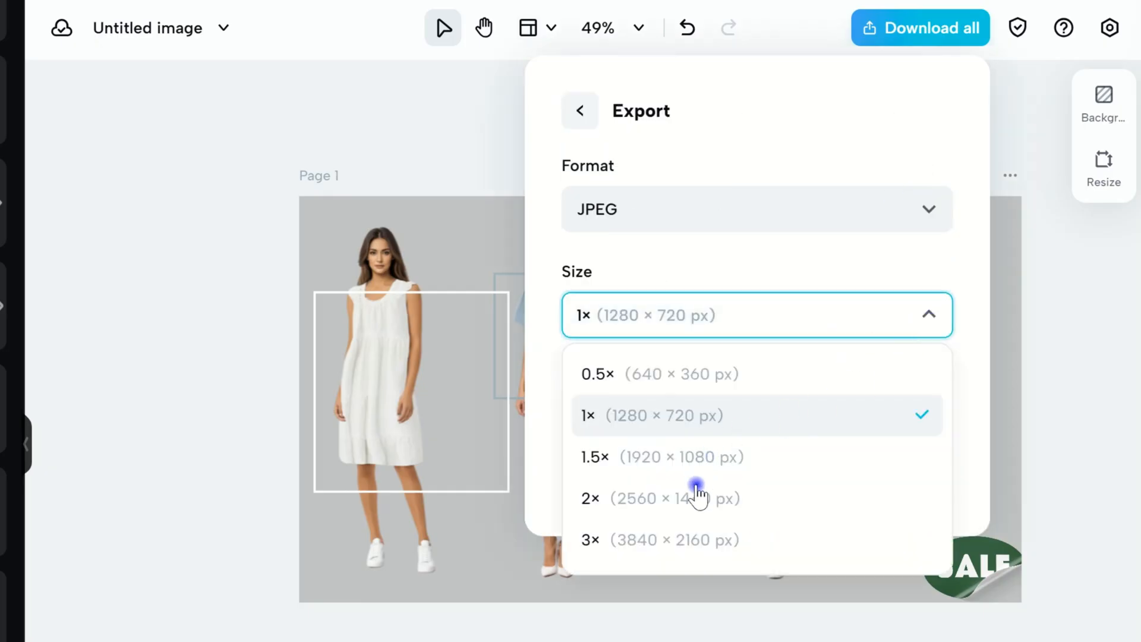
{"action": "left_click", "coordinate": [655, 498]}
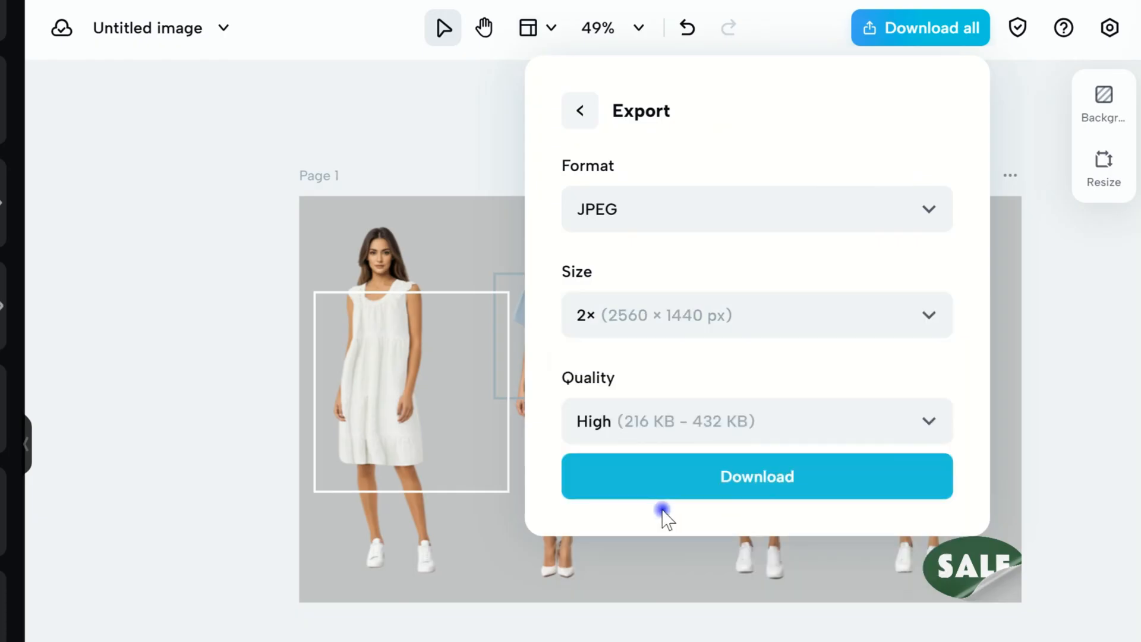
{"action": "left_click", "coordinate": [755, 421]}
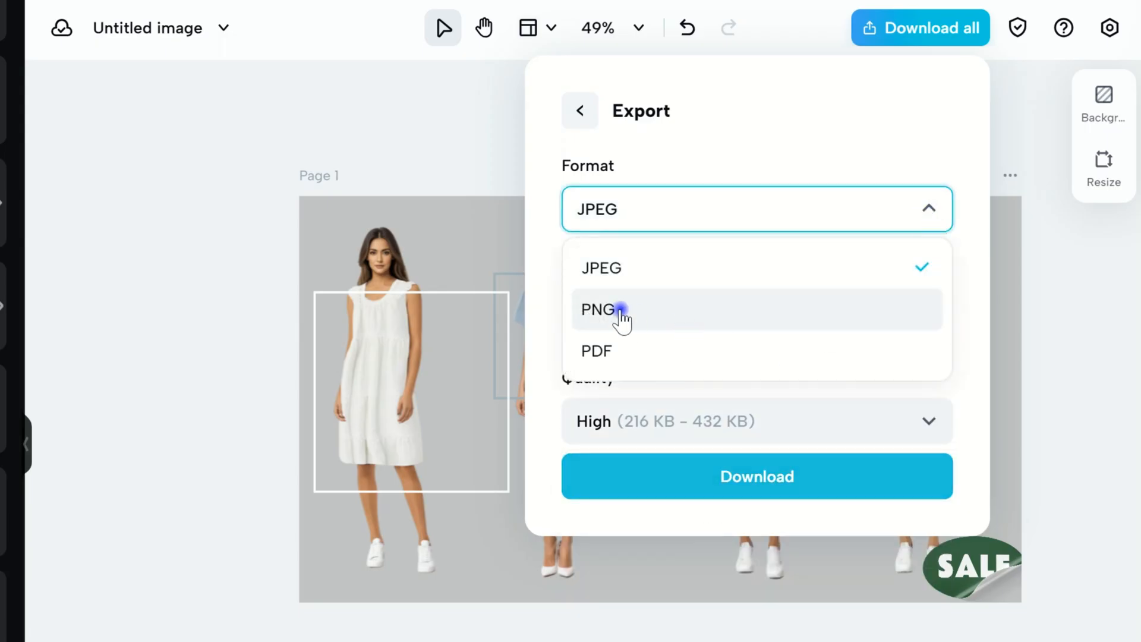
{"action": "left_click", "coordinate": [596, 308]}
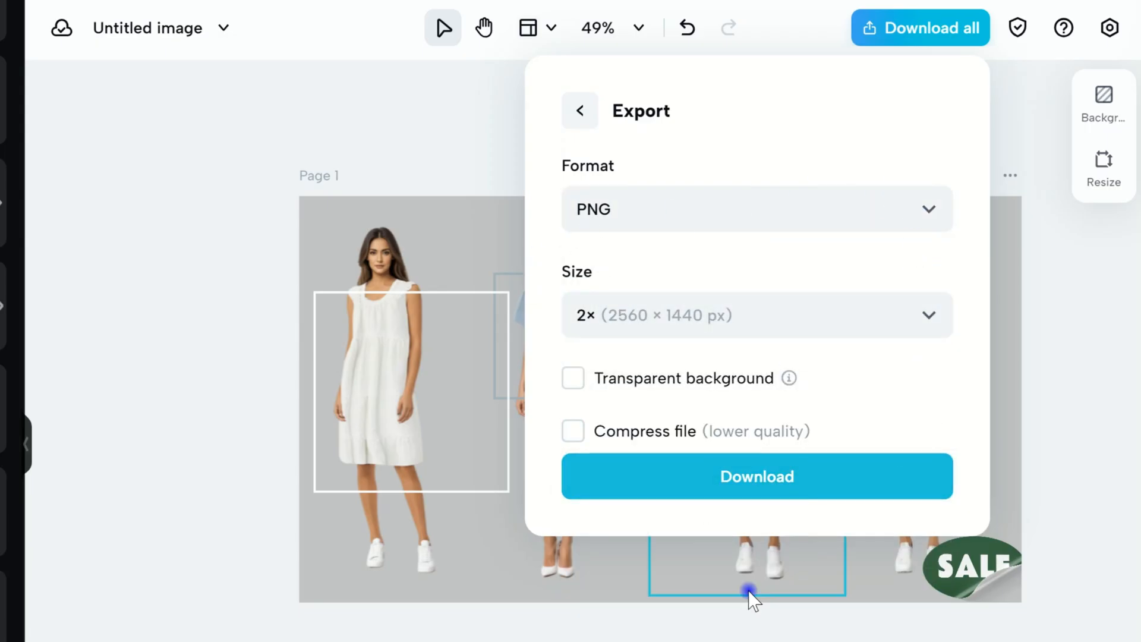
{"action": "left_click", "coordinate": [757, 476]}
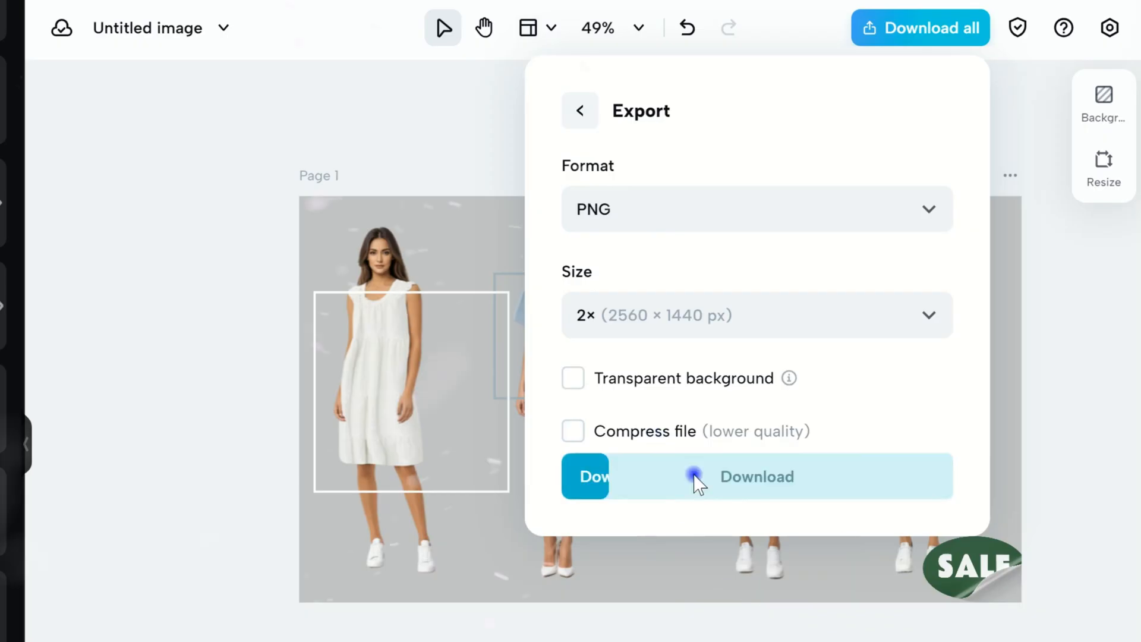